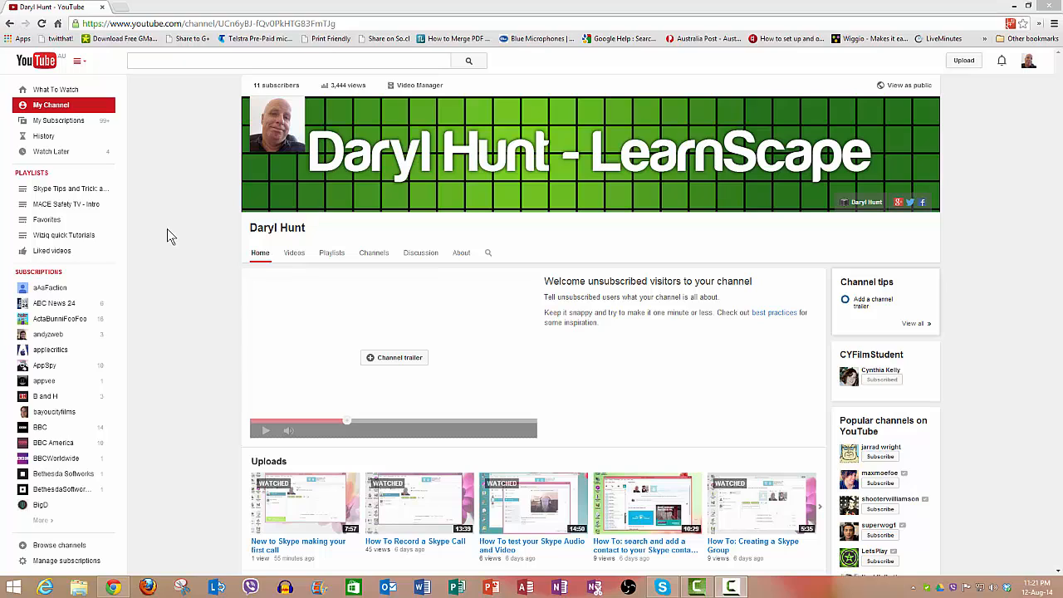
mouse_move(162, 153)
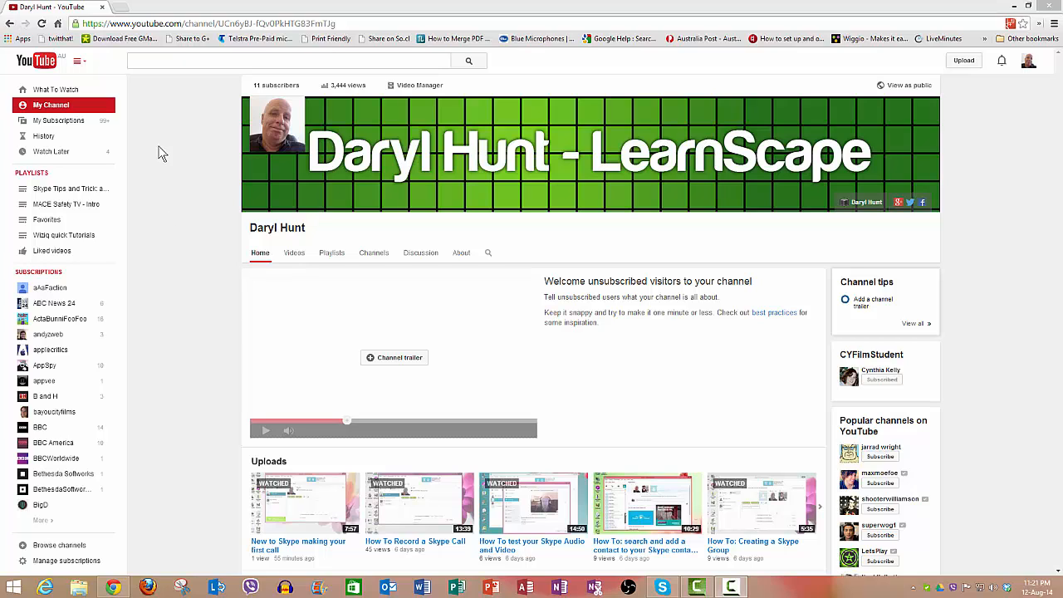
- Select the channel page's long web address in the address bar, then deselect it
left_click(208, 23)
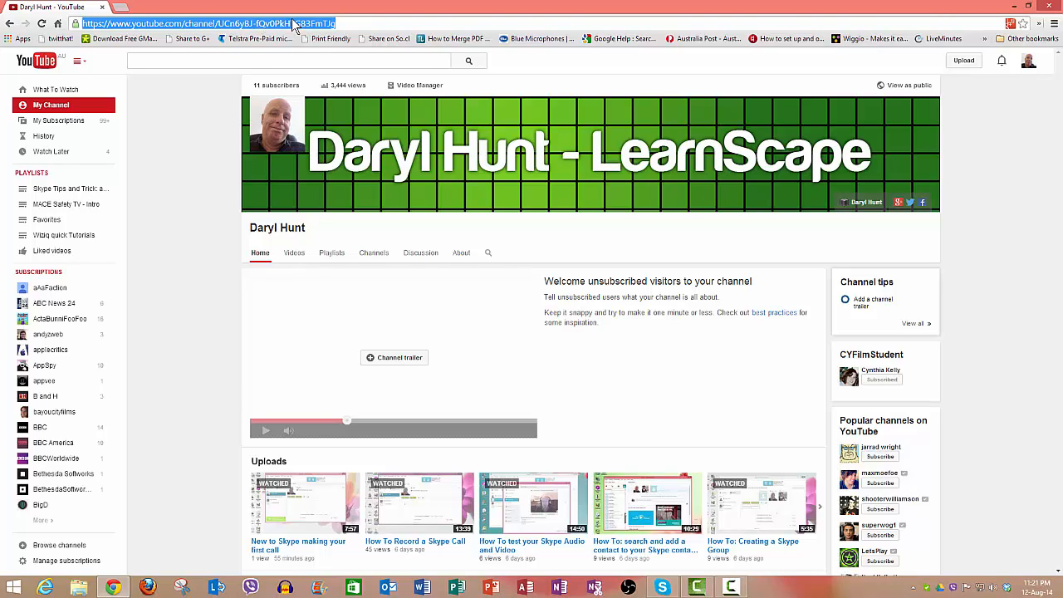
mouse_move(574, 43)
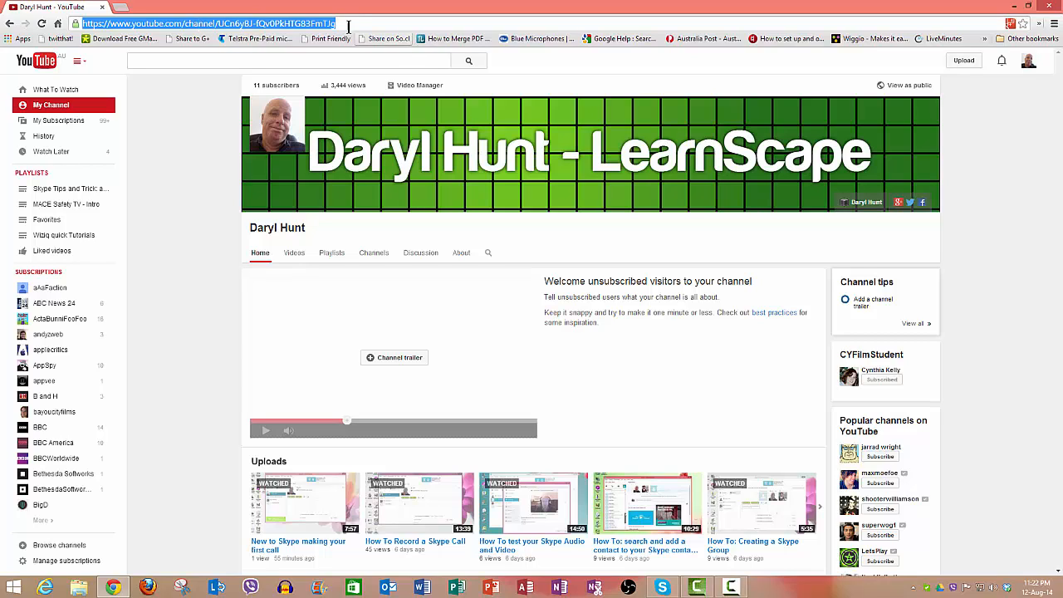
left_click(100, 23)
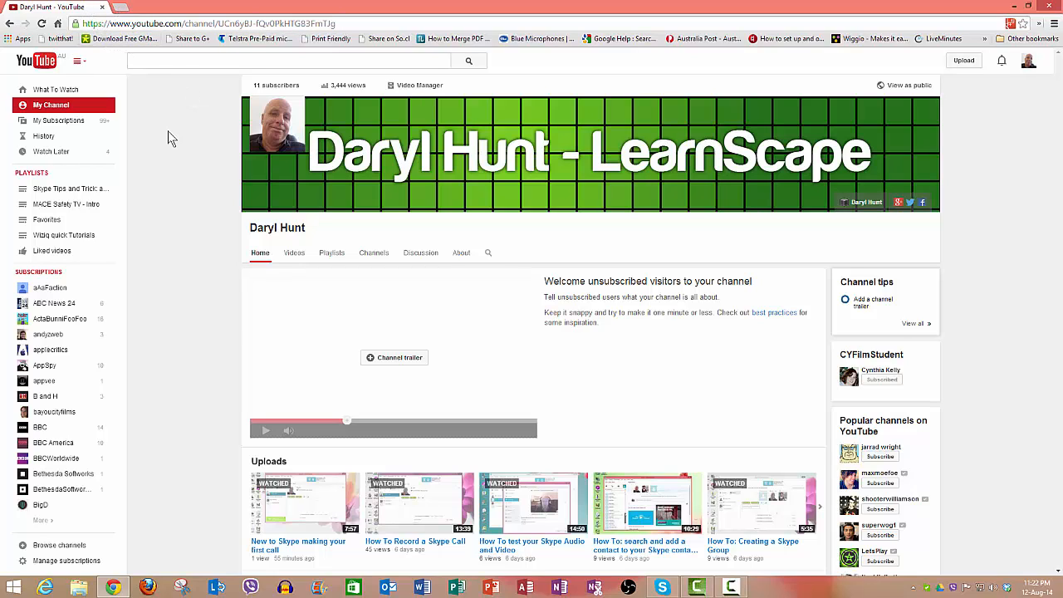
mouse_move(200, 122)
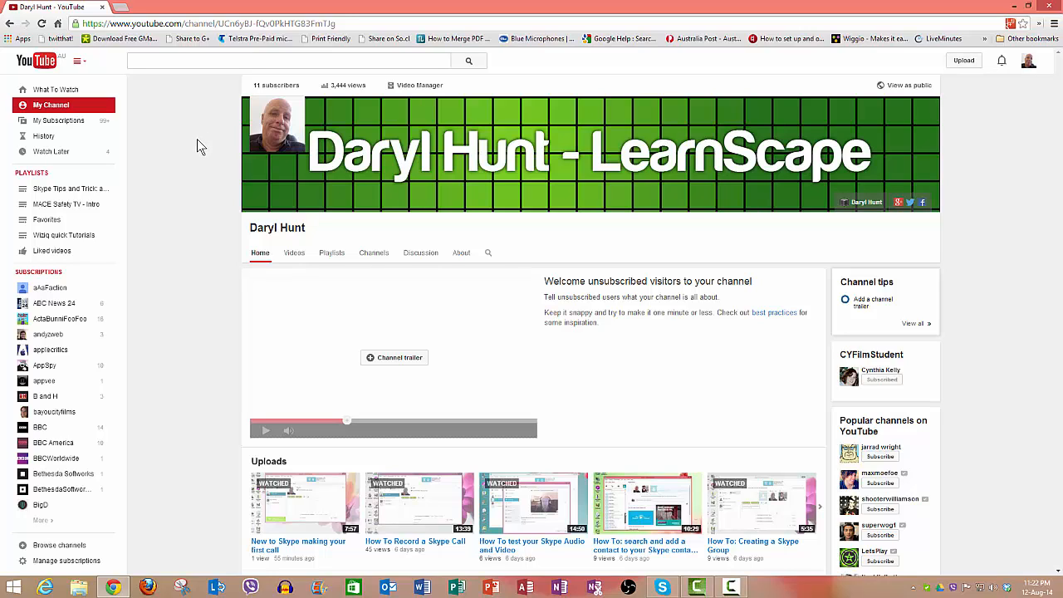
mouse_move(206, 153)
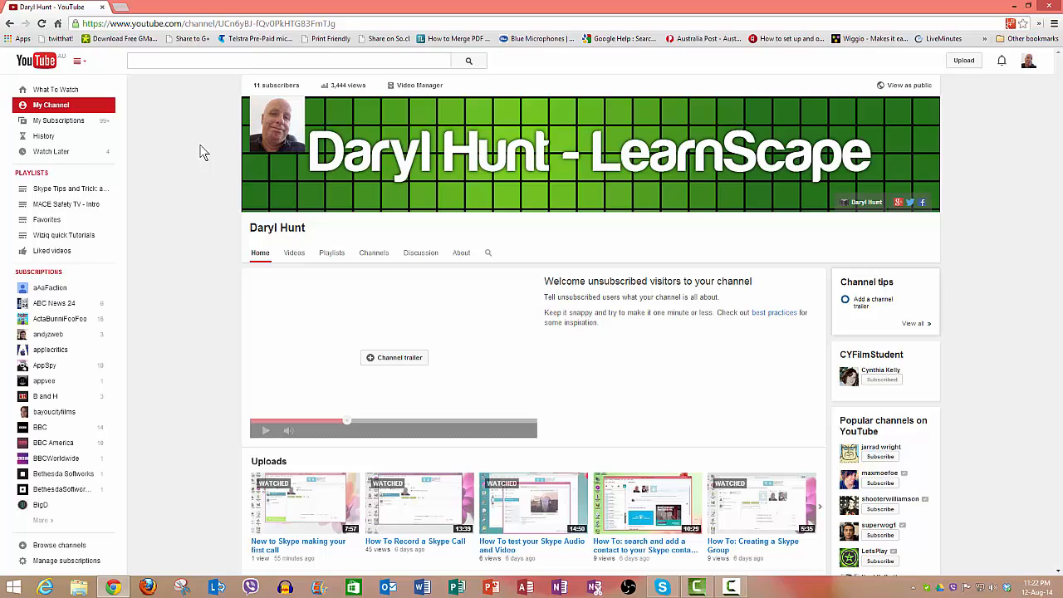
mouse_move(209, 149)
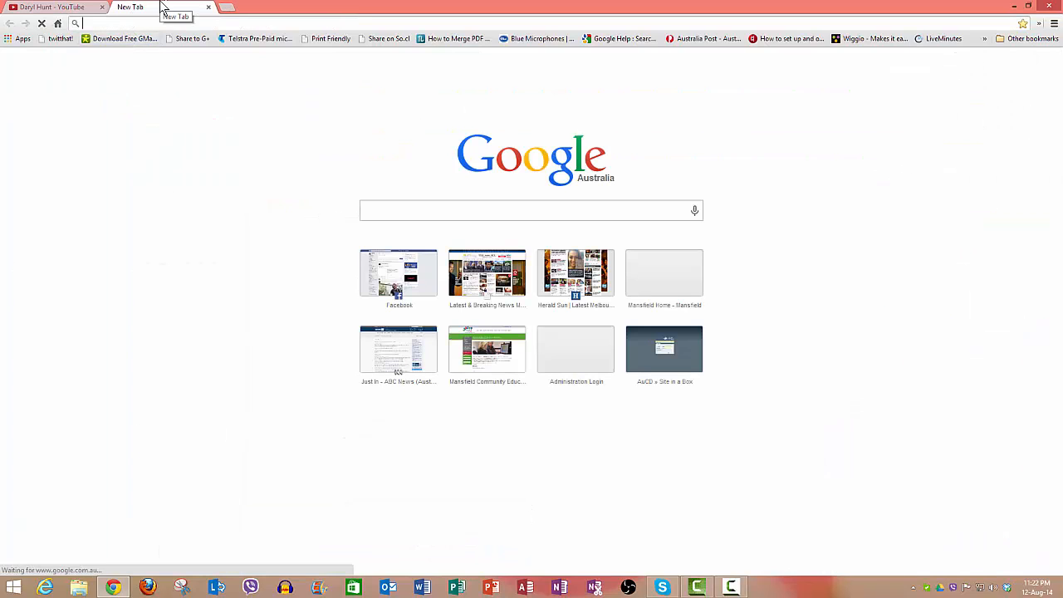
- Load the goo.gl URL Shortener site in the new tab
type("goo.gl")
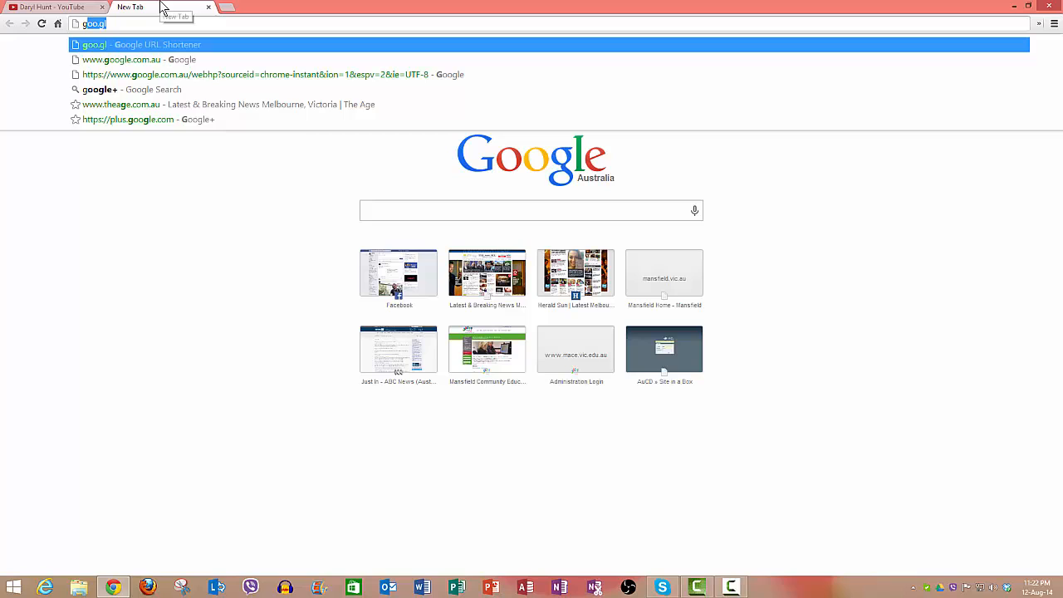
key("BackSpace")
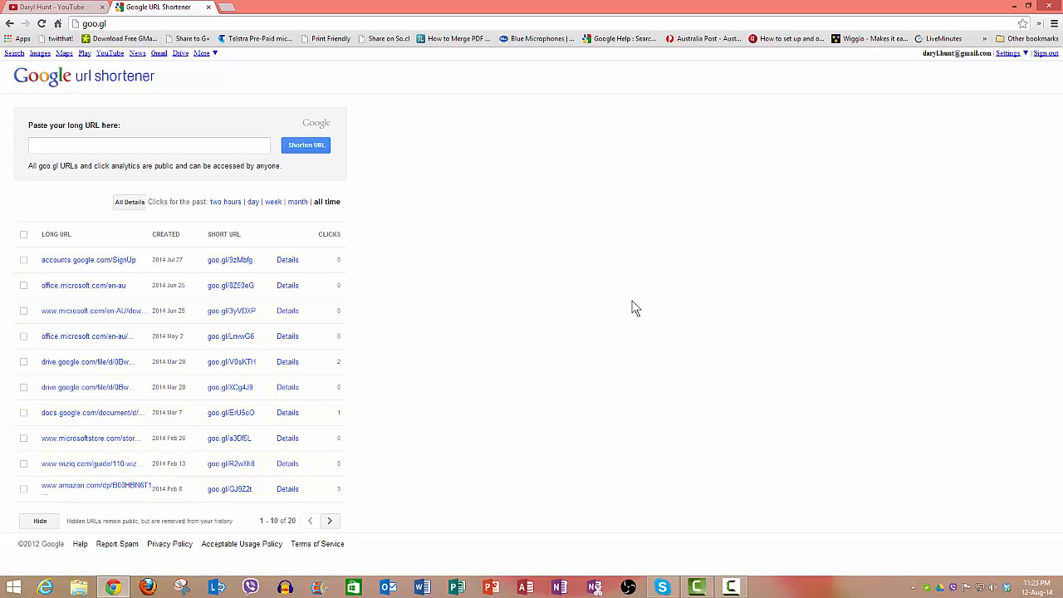
mouse_move(635, 279)
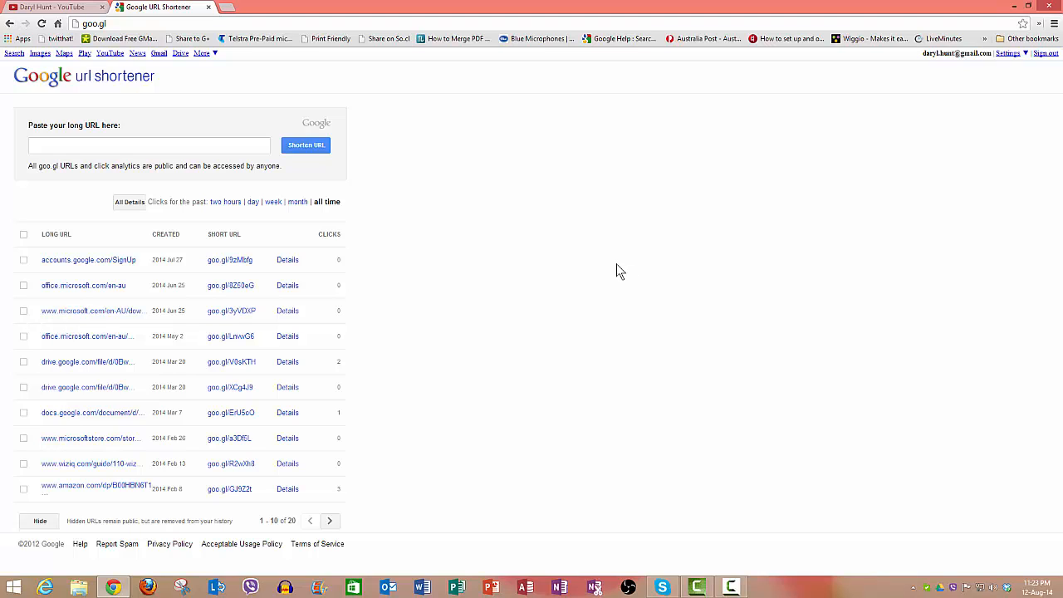
mouse_move(535, 276)
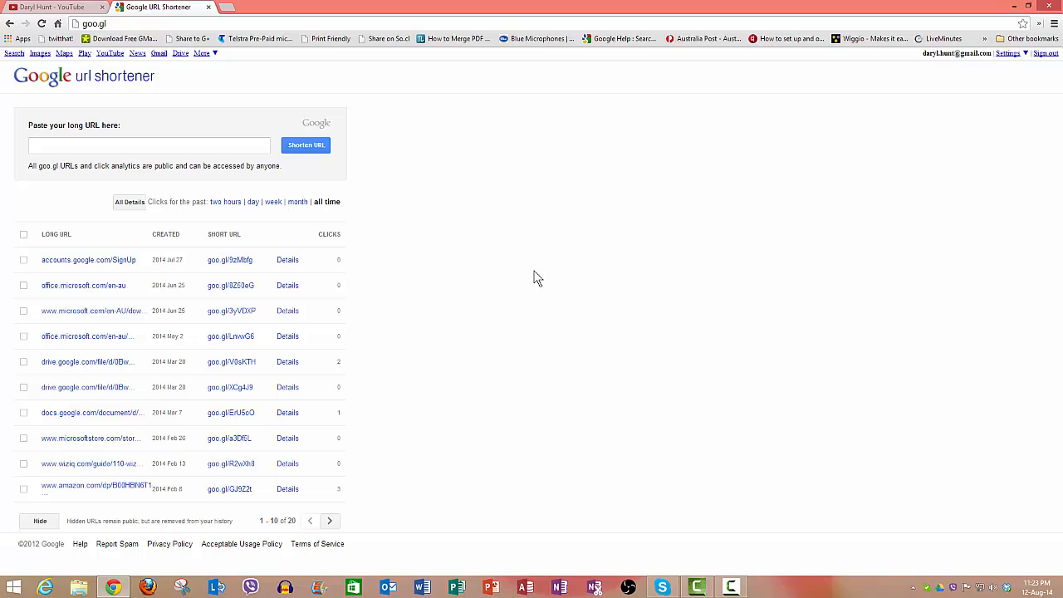
mouse_move(572, 256)
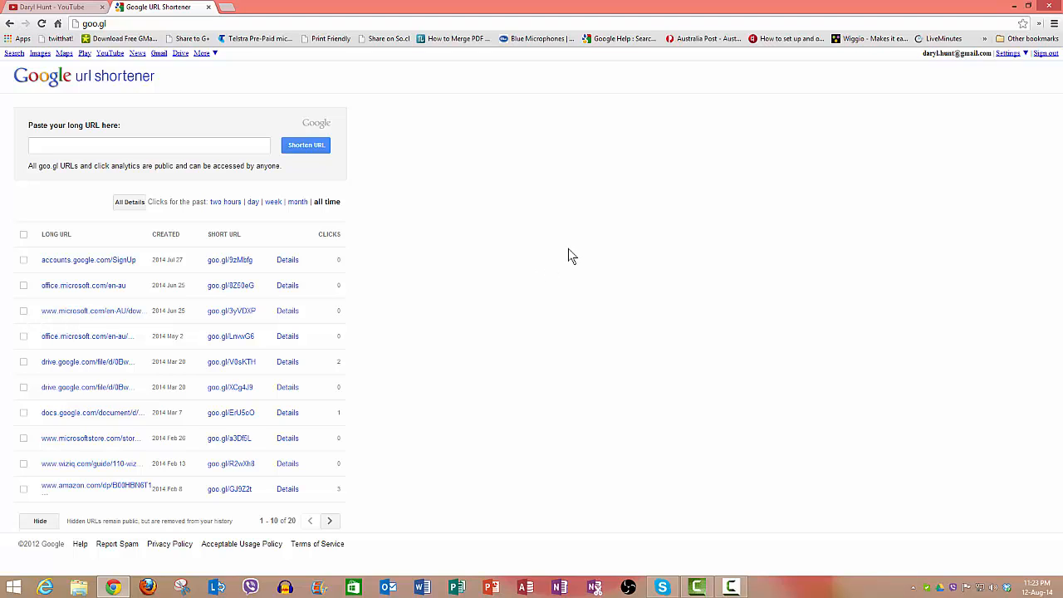
mouse_move(1030, 67)
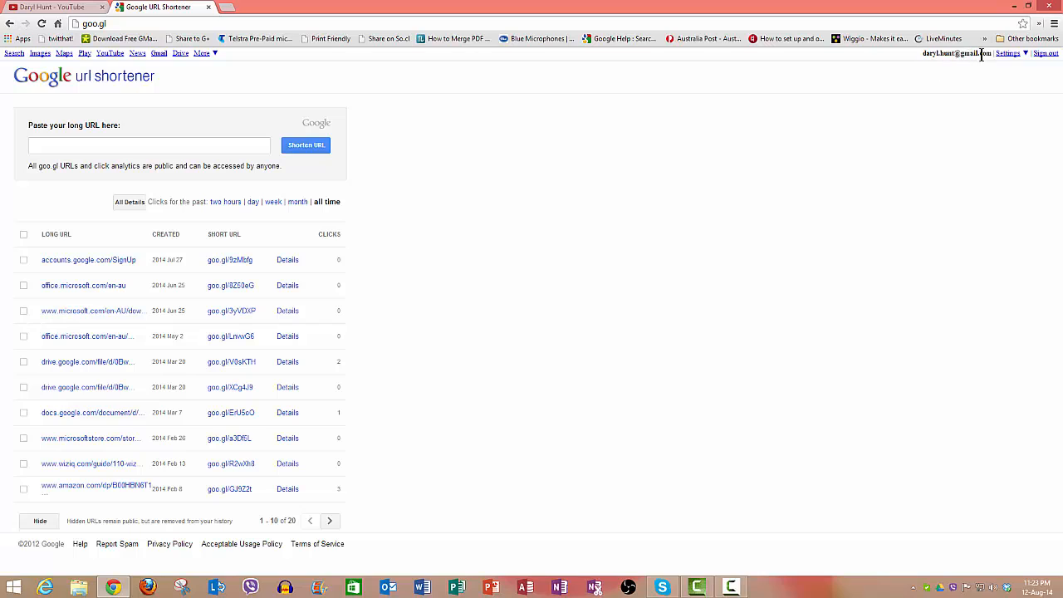
mouse_move(466, 193)
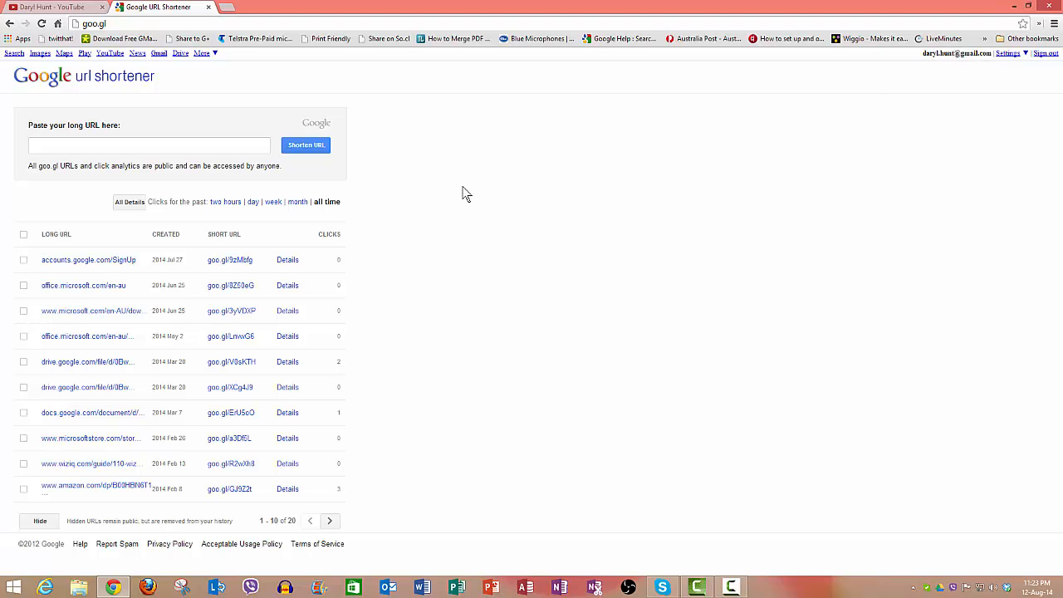
mouse_move(495, 186)
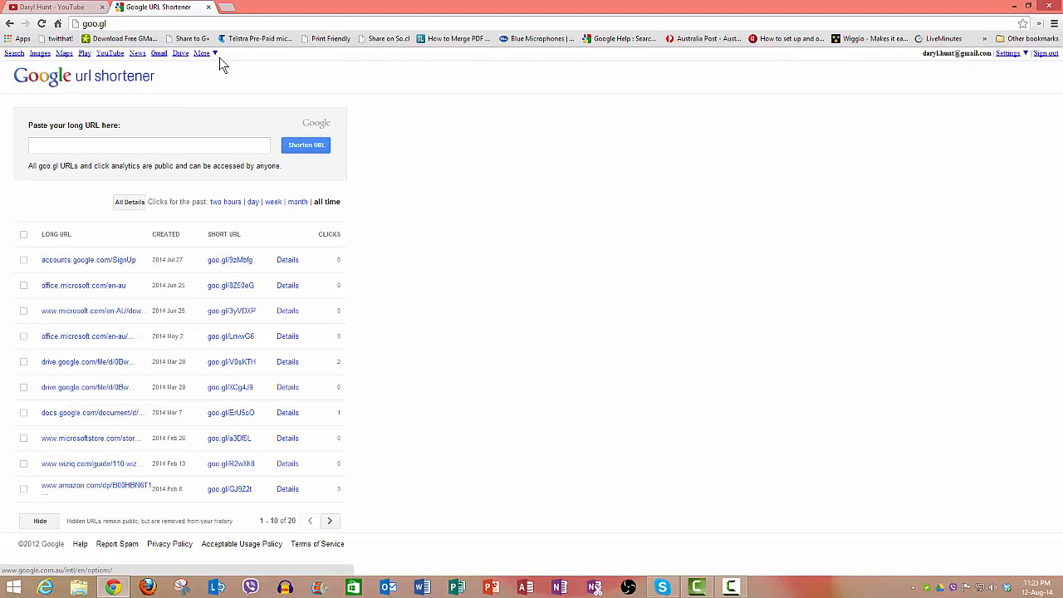
mouse_move(566, 219)
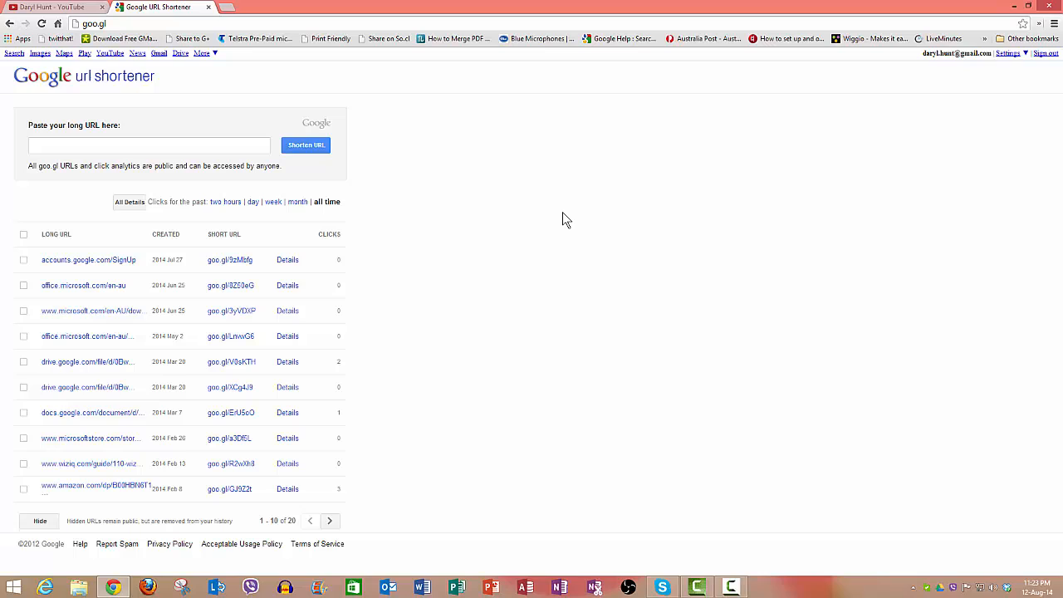
mouse_move(565, 219)
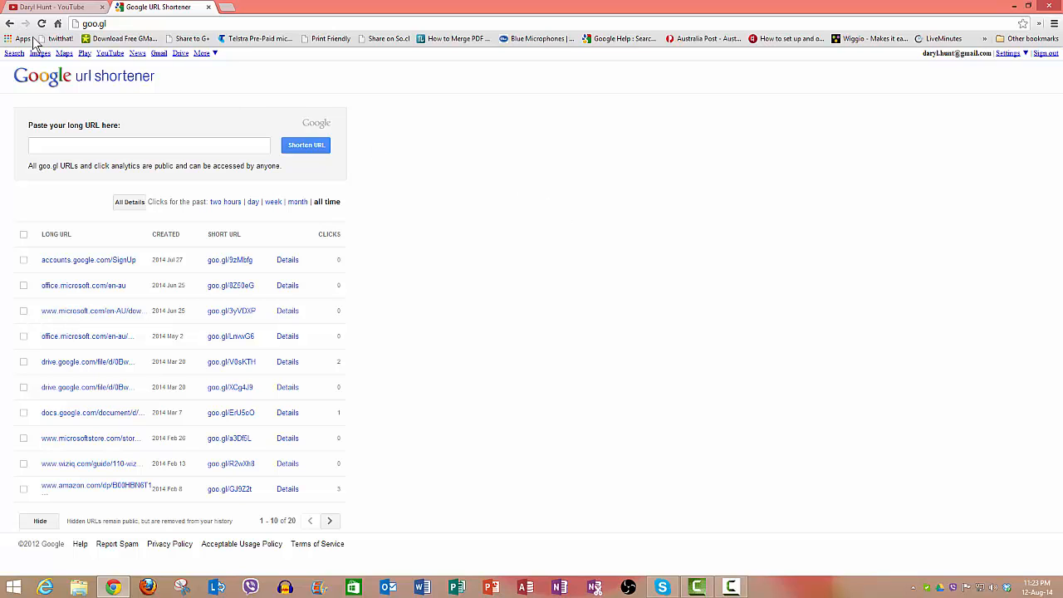
- Return to the YouTube tab and select the channel's full address for copying
left_click(53, 6)
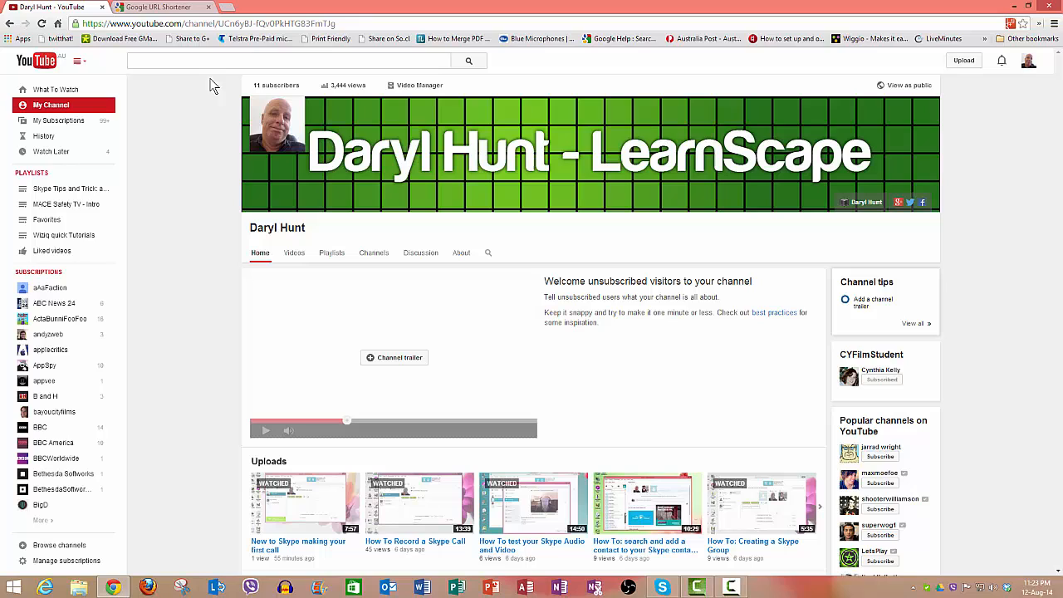
mouse_move(199, 99)
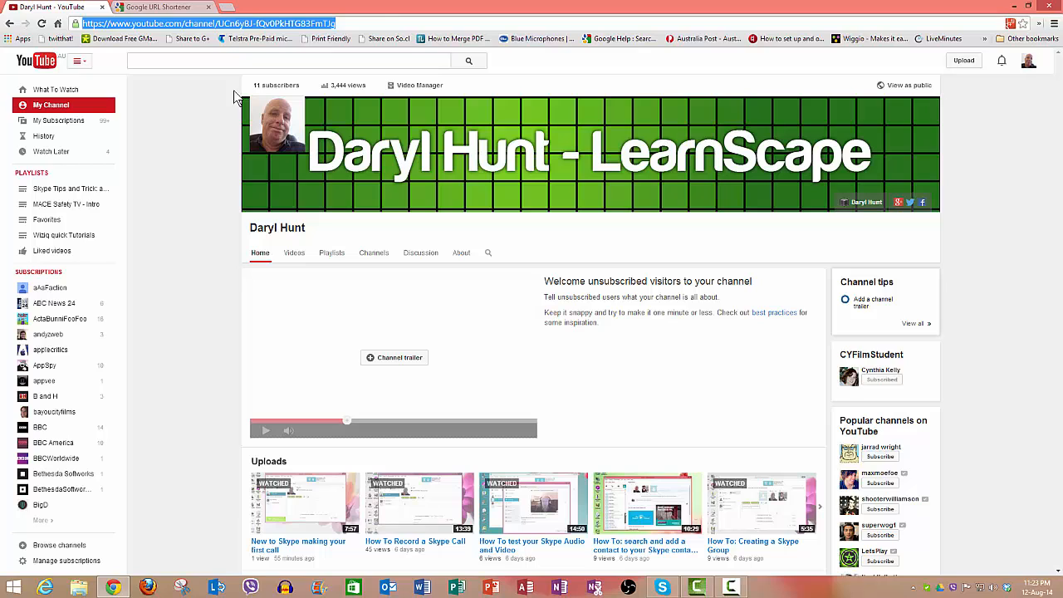
left_click(158, 6)
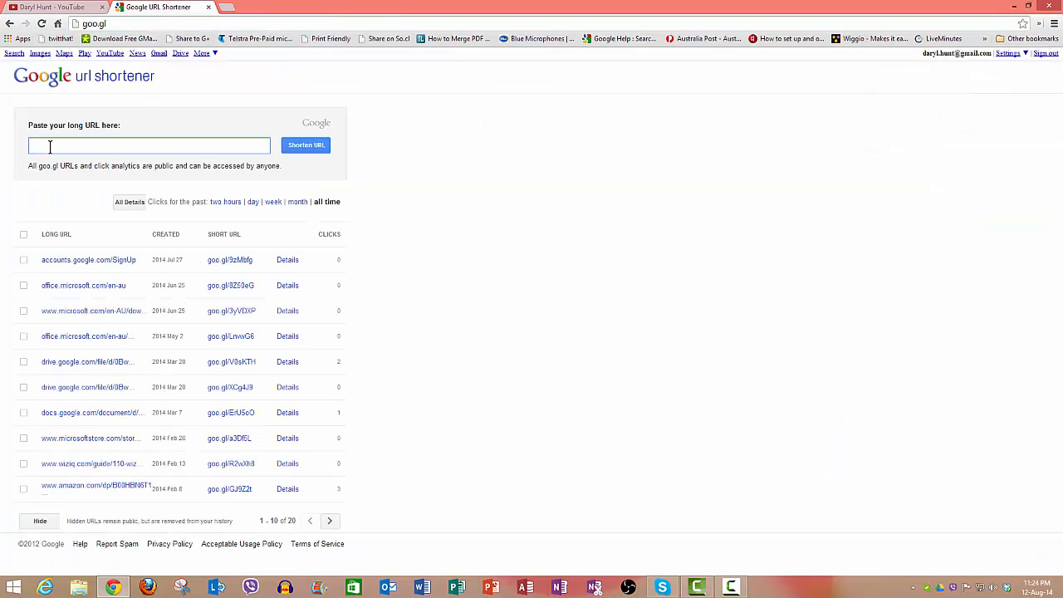
type("https://www.youtube.com/channel/UCn6yBJ-fQv0PkHTG83FmTJg")
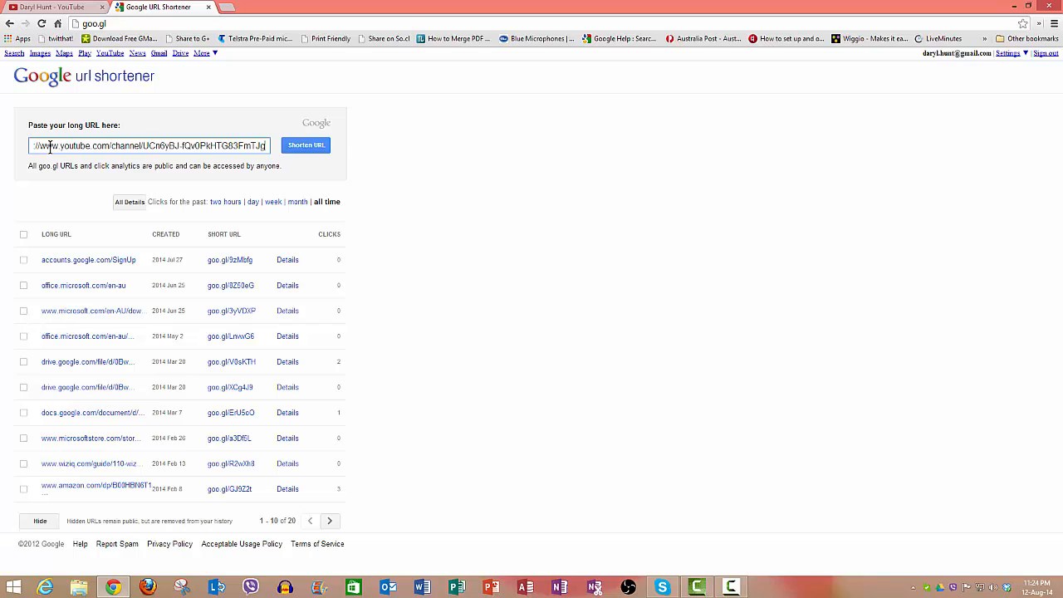
mouse_move(116, 153)
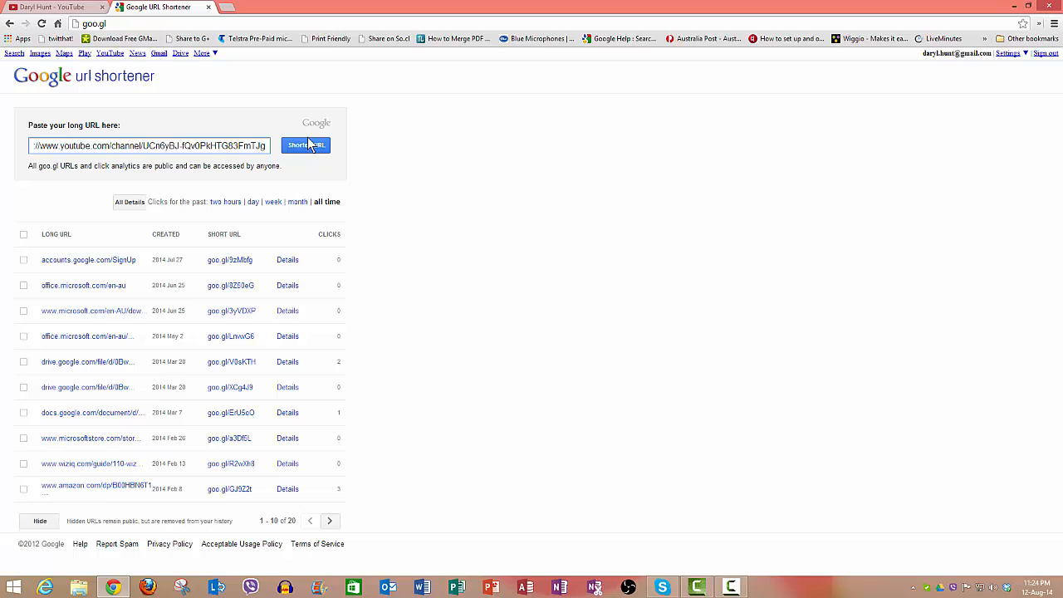
left_click(306, 144)
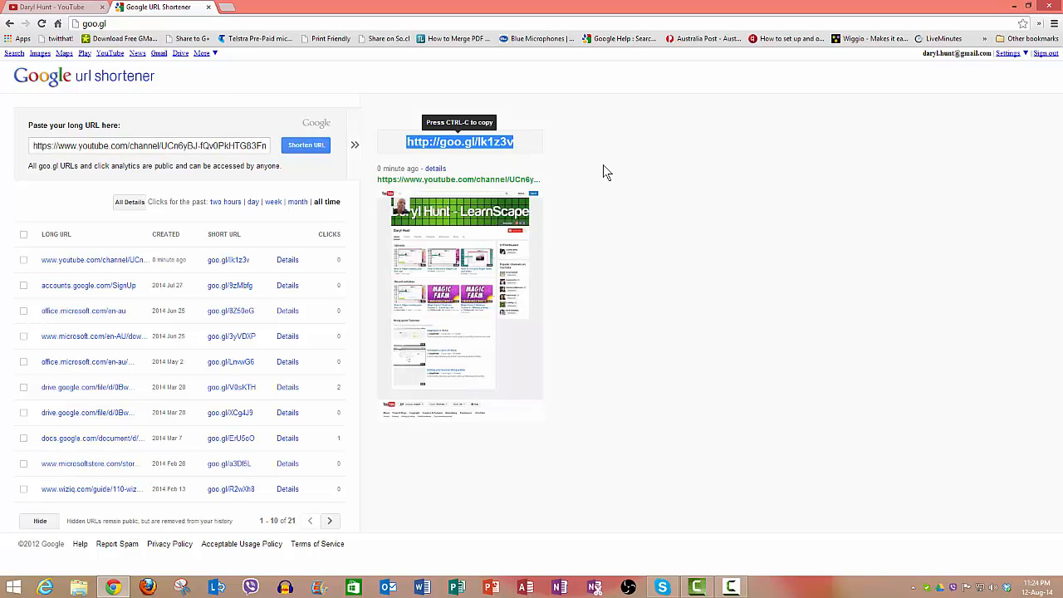
mouse_move(631, 183)
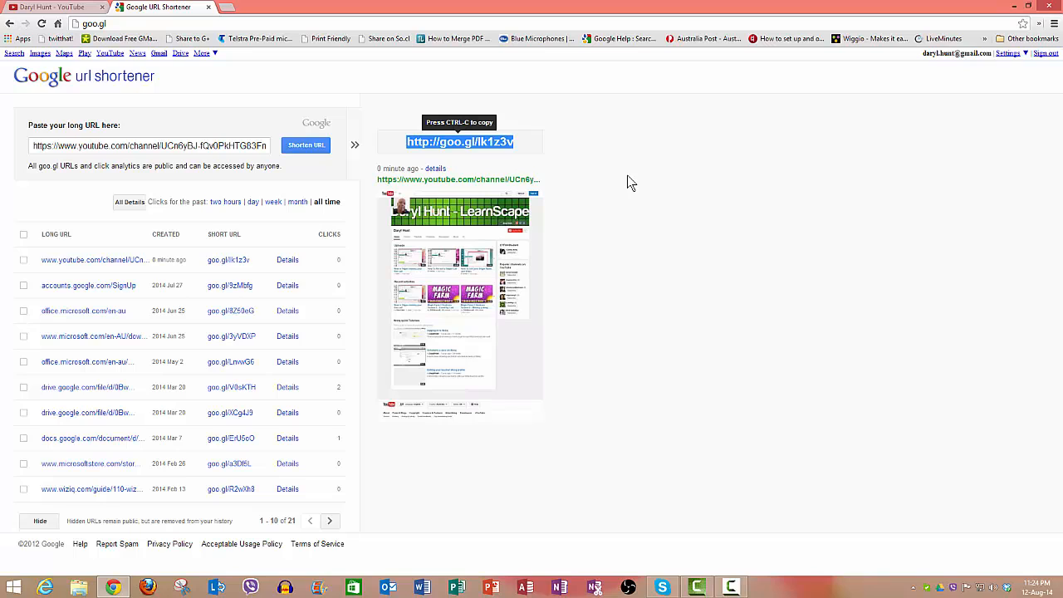
mouse_move(423, 158)
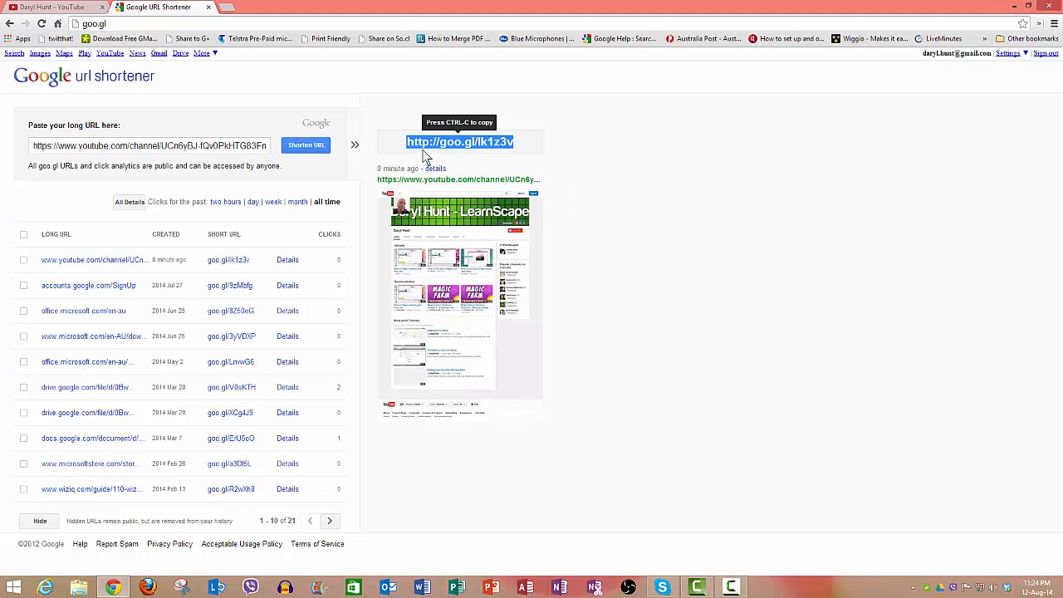
mouse_move(507, 149)
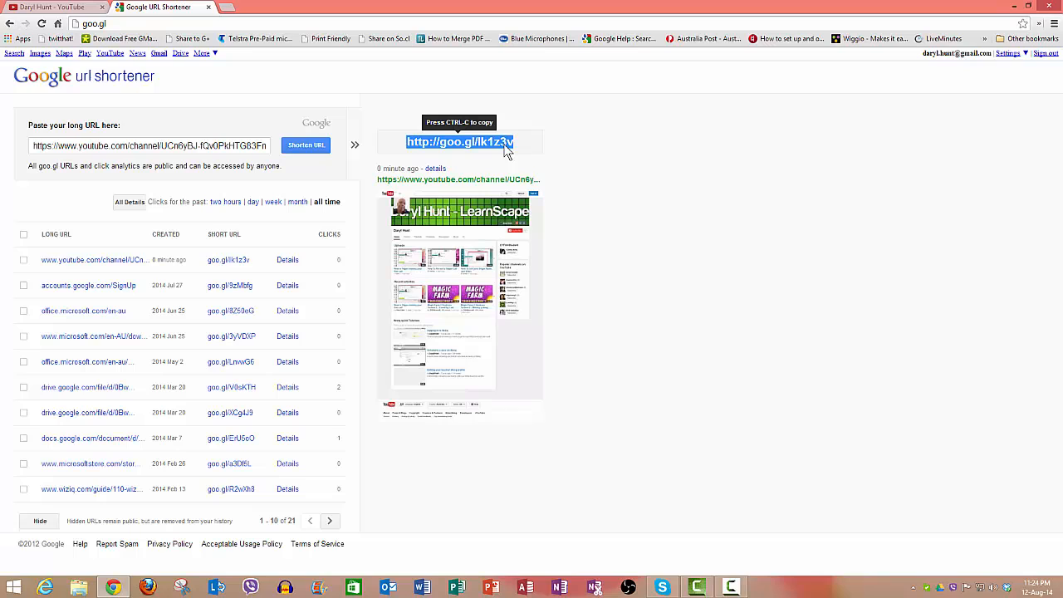
mouse_move(408, 203)
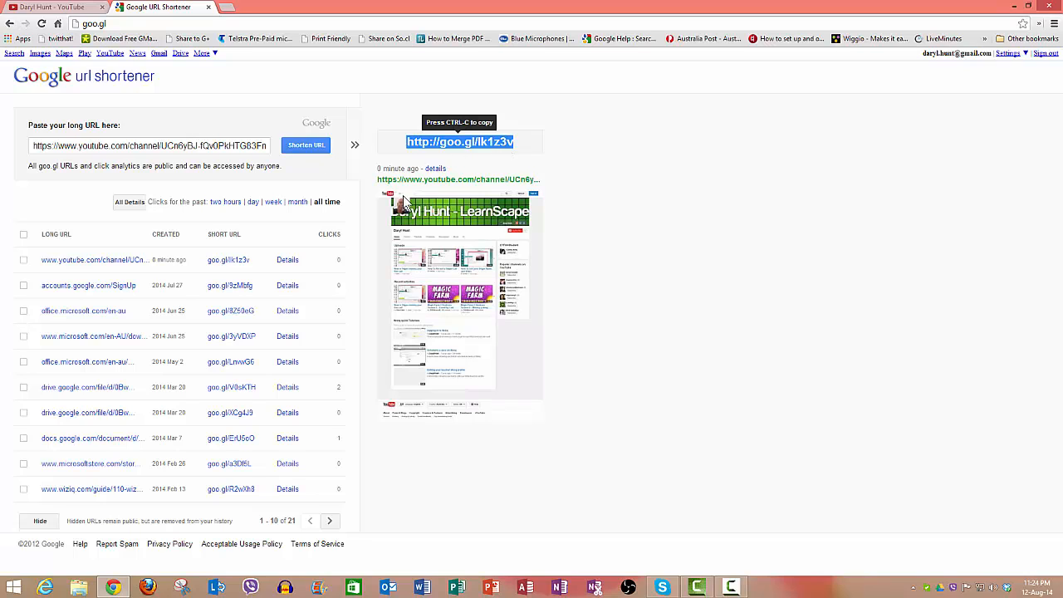
mouse_move(501, 259)
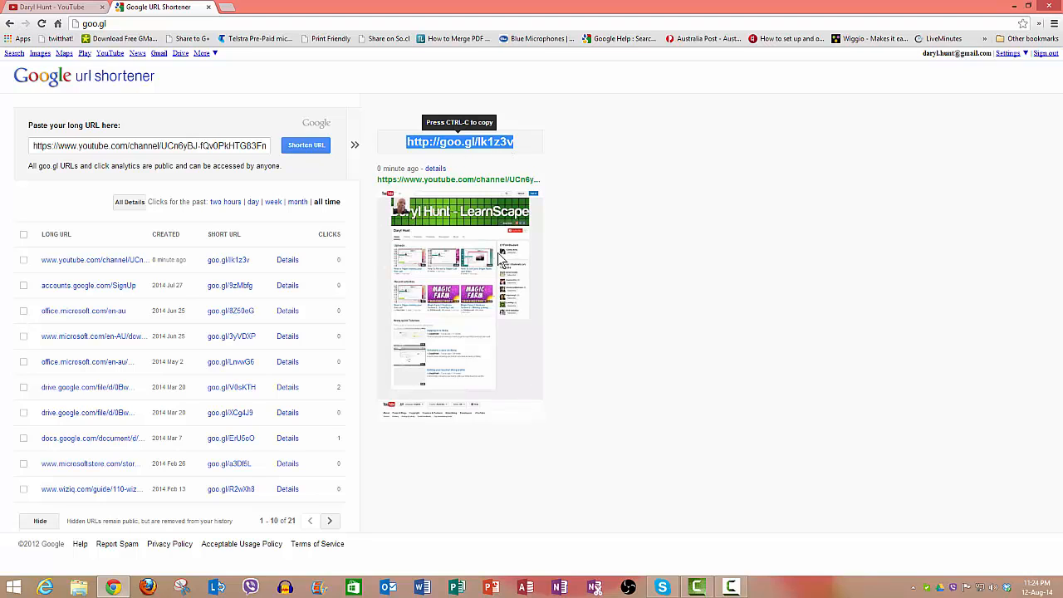
mouse_move(502, 260)
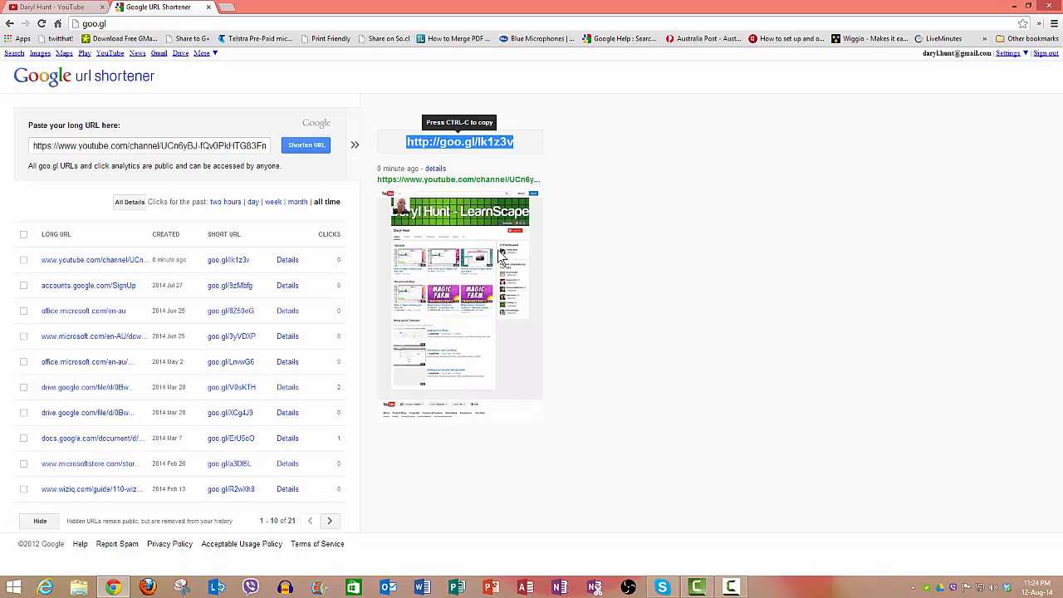
mouse_move(627, 246)
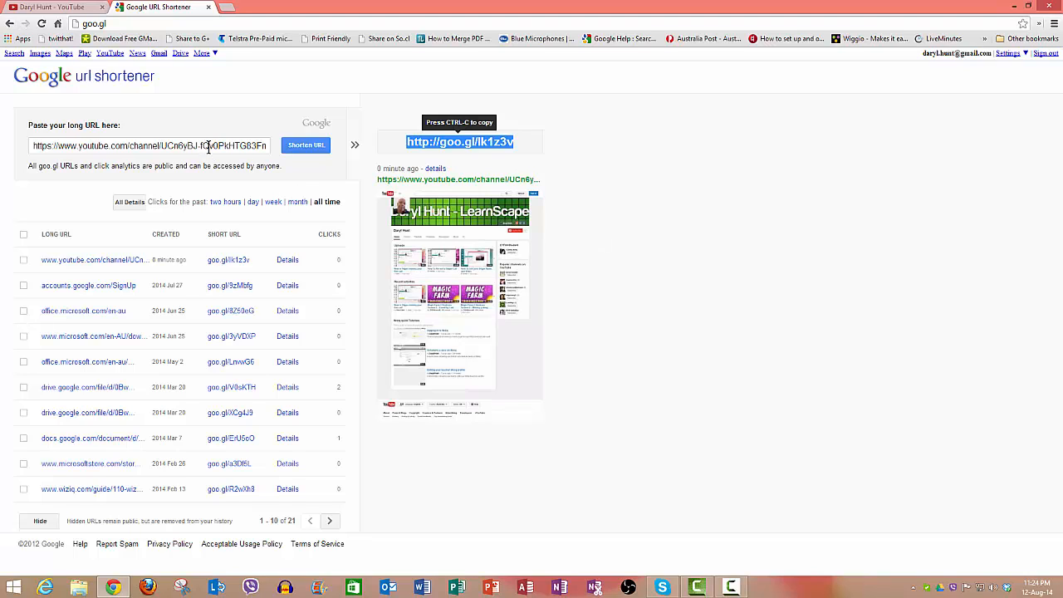
mouse_move(602, 196)
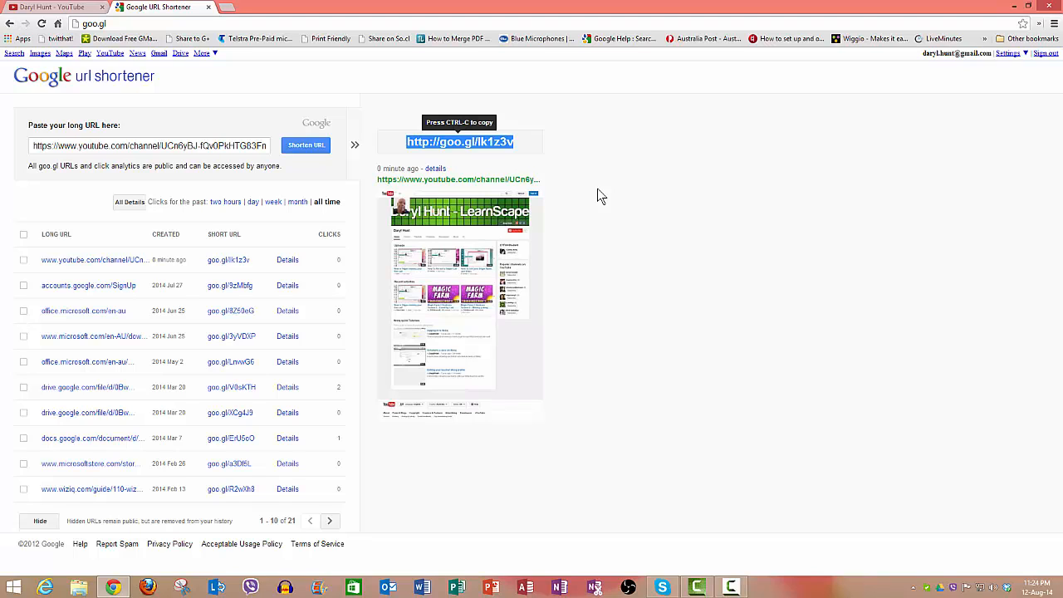
mouse_move(555, 171)
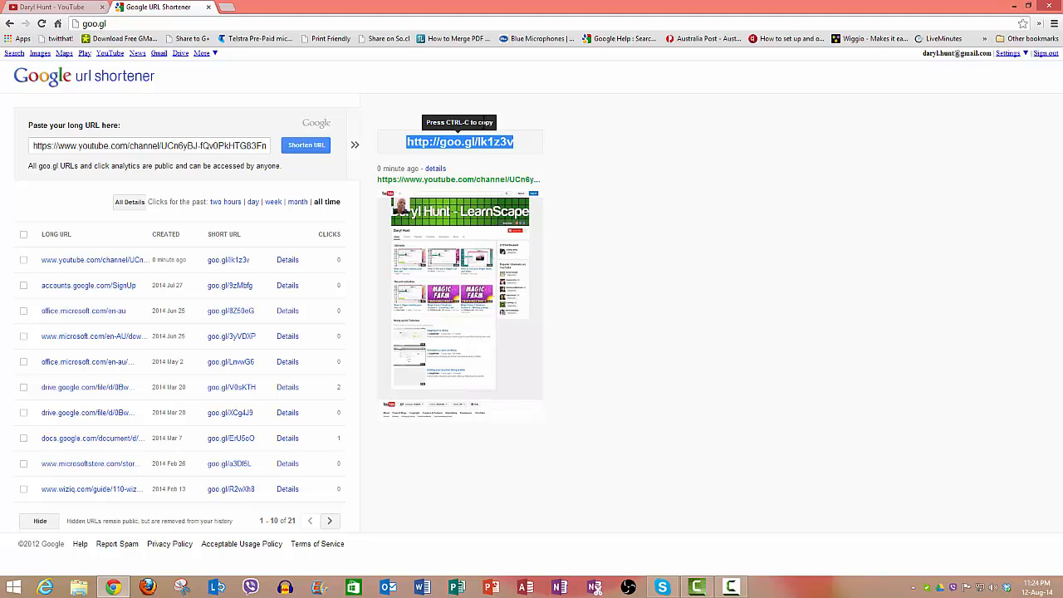
mouse_move(628, 184)
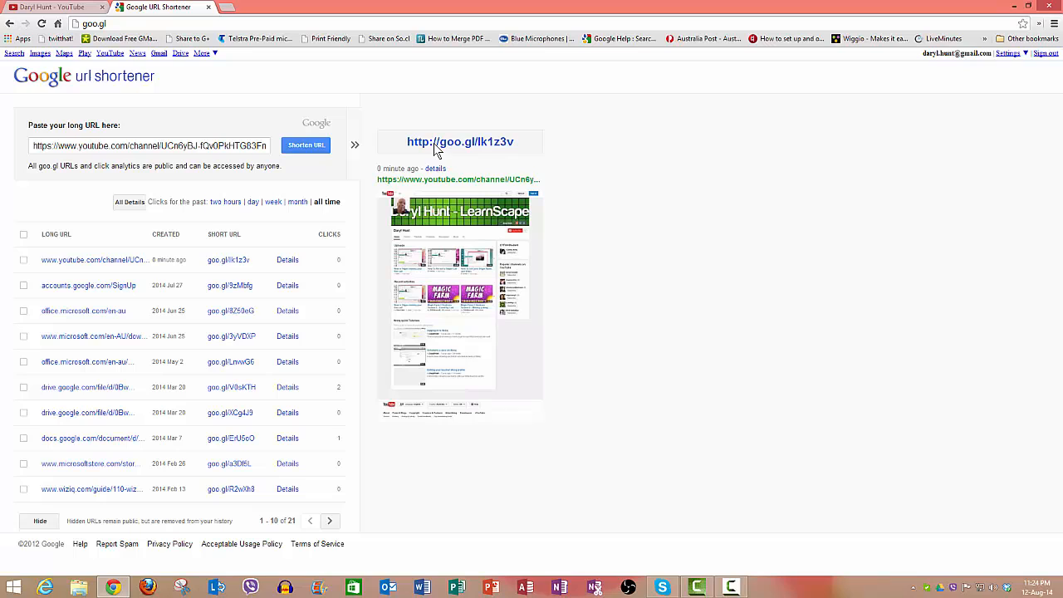
mouse_move(556, 158)
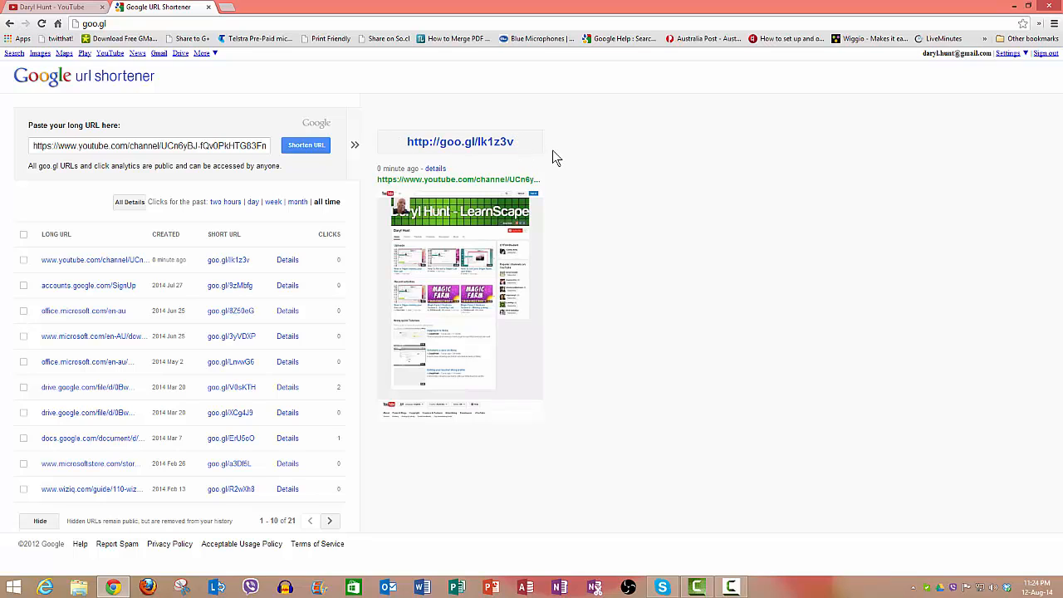
mouse_move(641, 171)
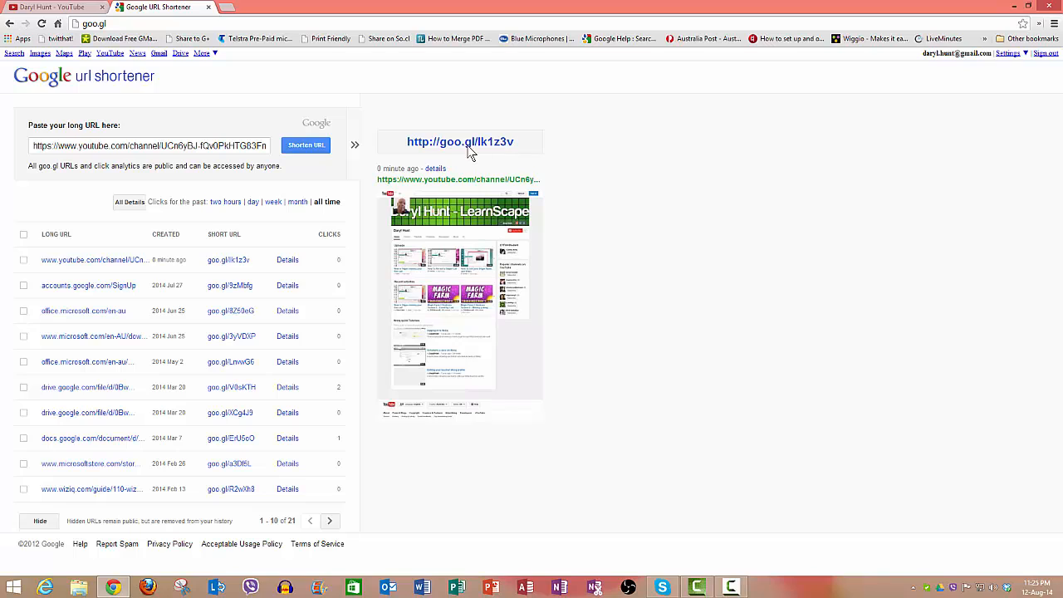
mouse_move(599, 160)
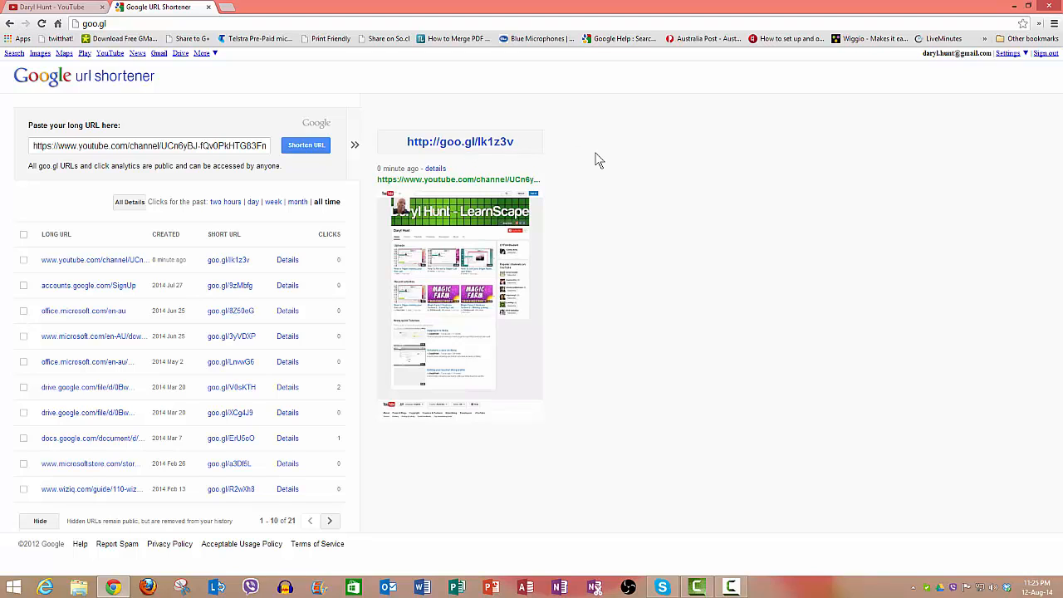
mouse_move(611, 173)
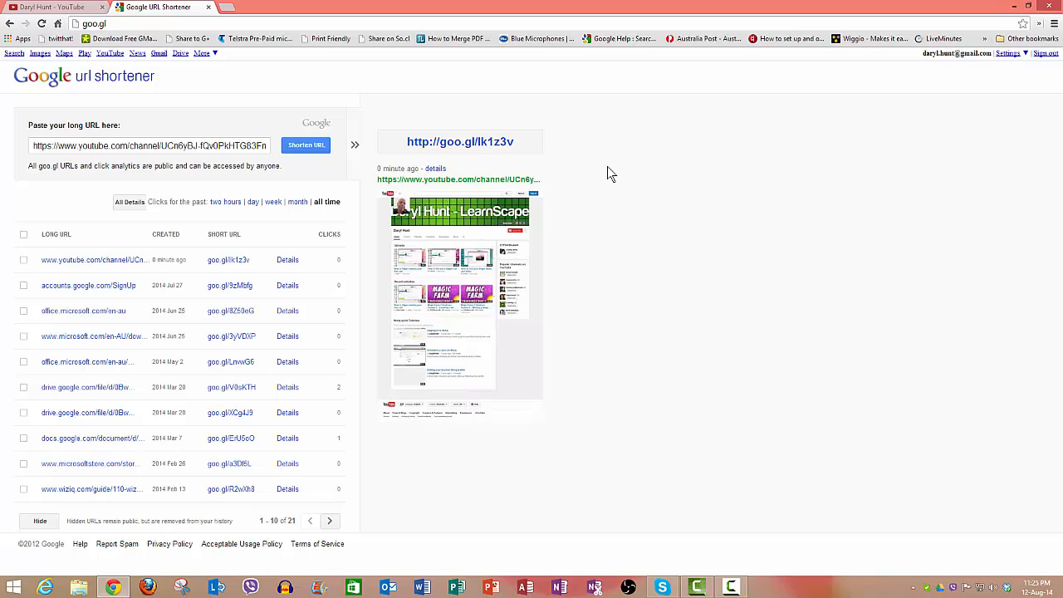
mouse_move(595, 165)
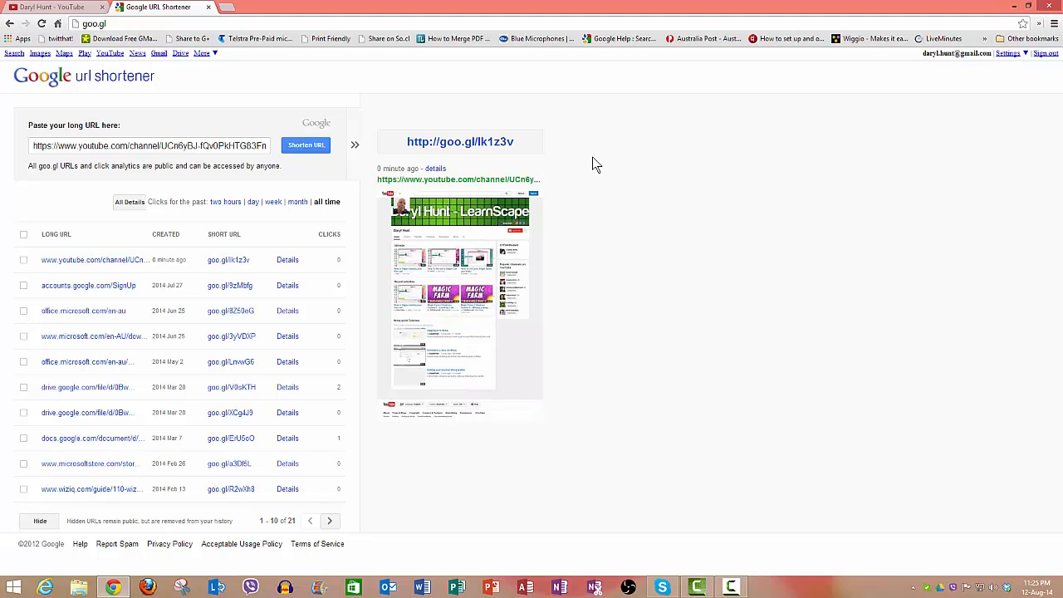
mouse_move(635, 184)
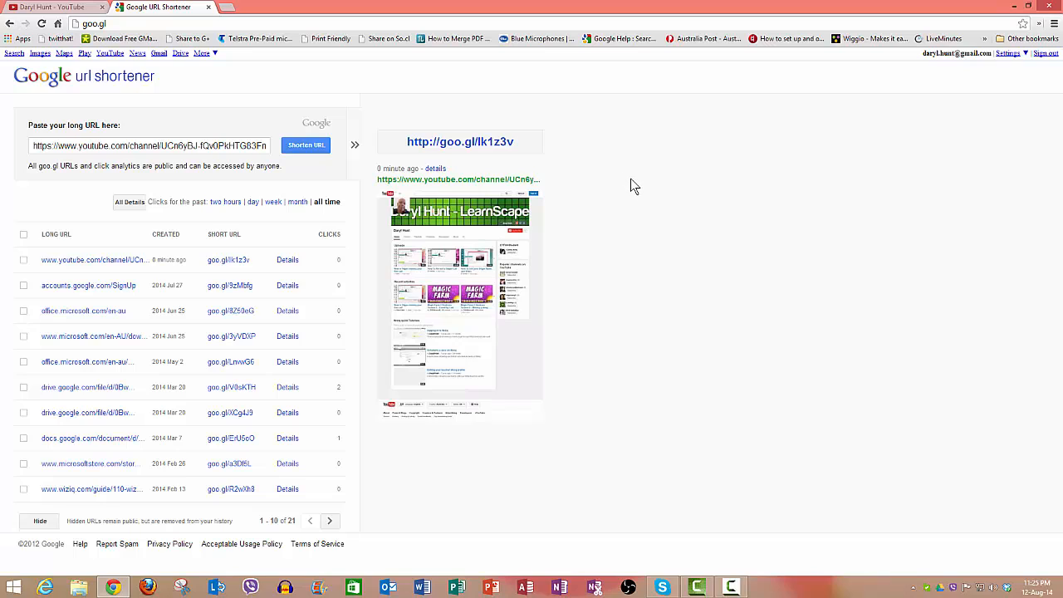
mouse_move(479, 157)
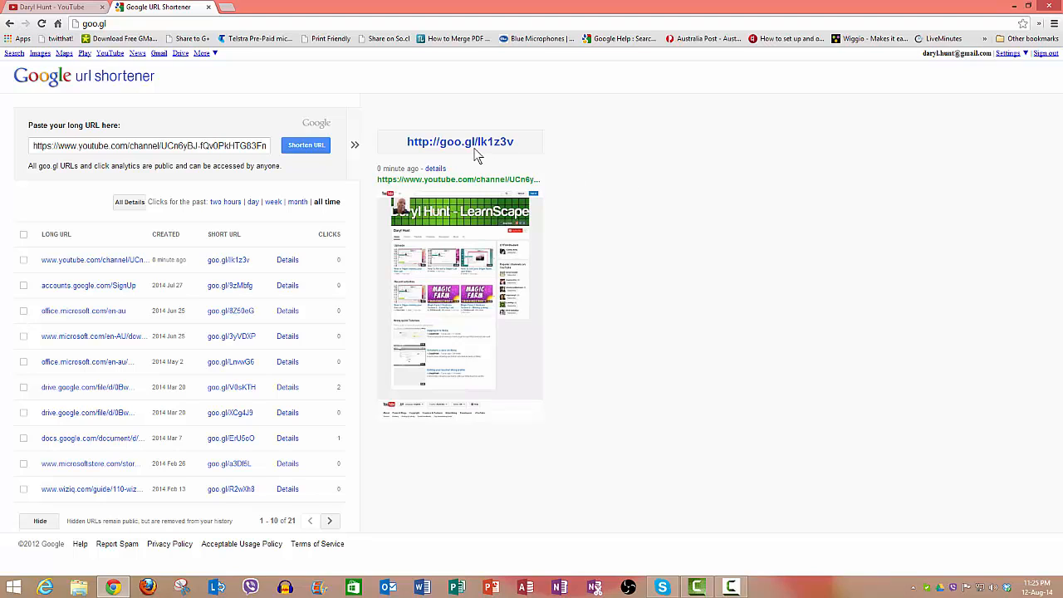
mouse_move(502, 463)
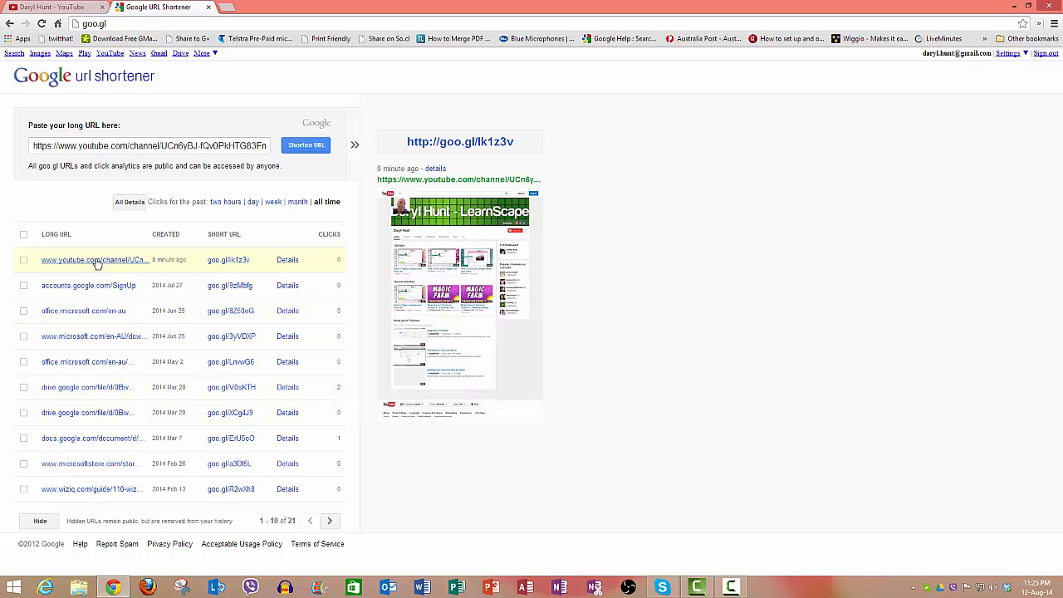
mouse_move(339, 289)
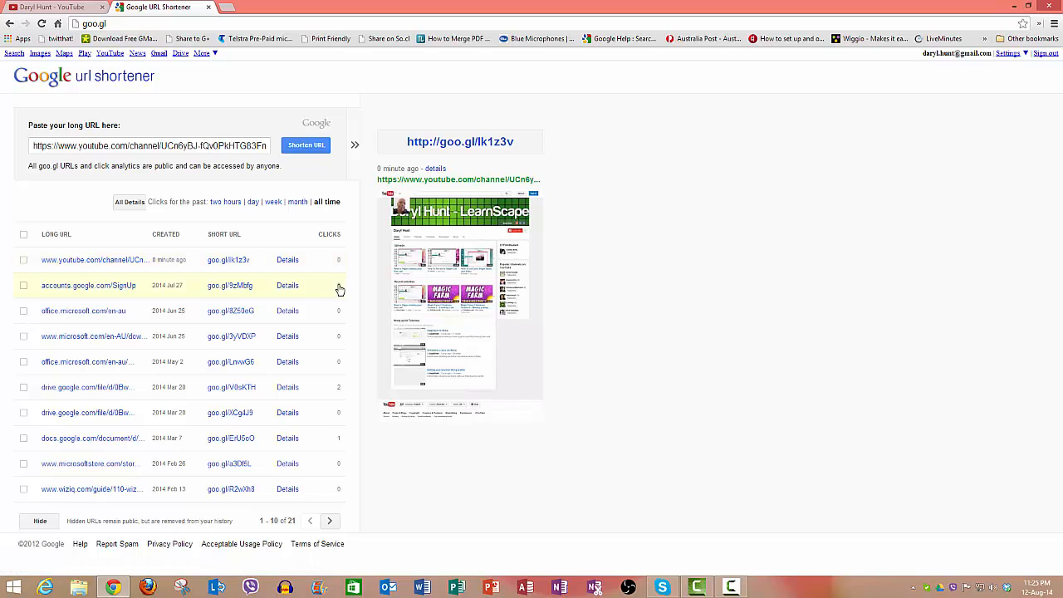
mouse_move(338, 296)
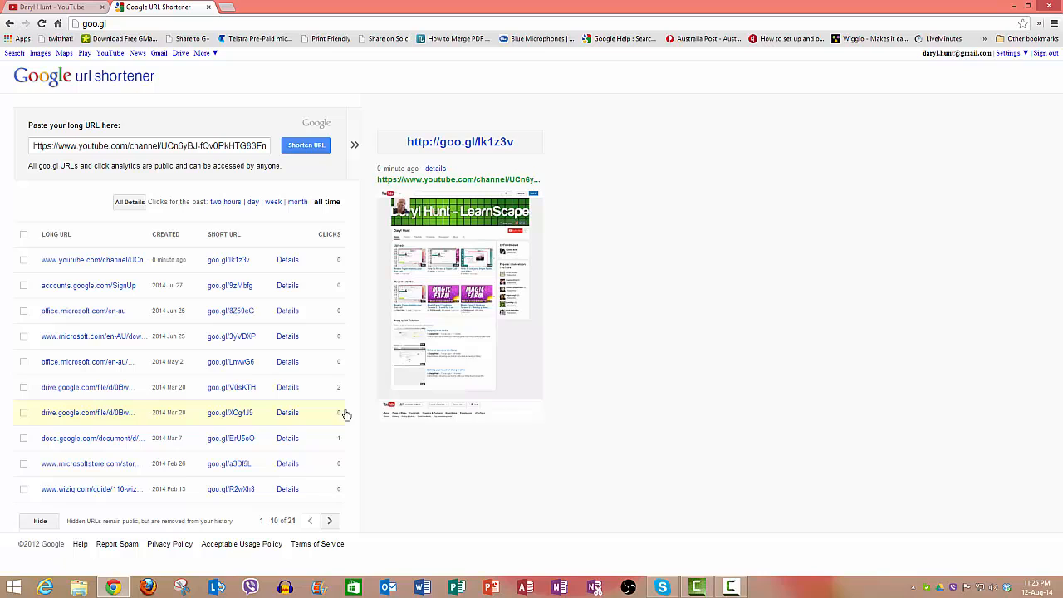
mouse_move(662, 294)
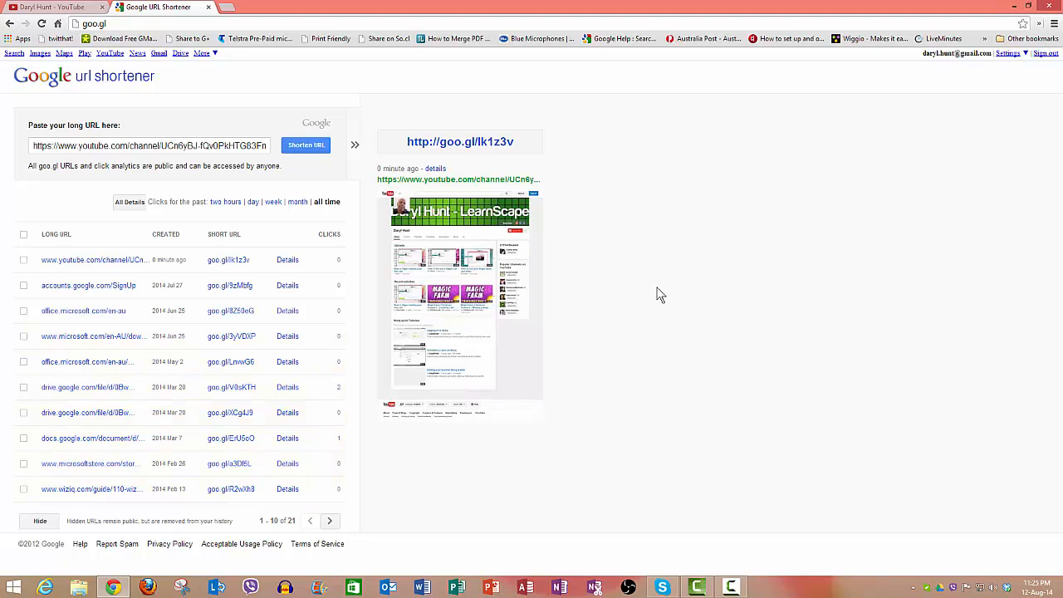
mouse_move(661, 291)
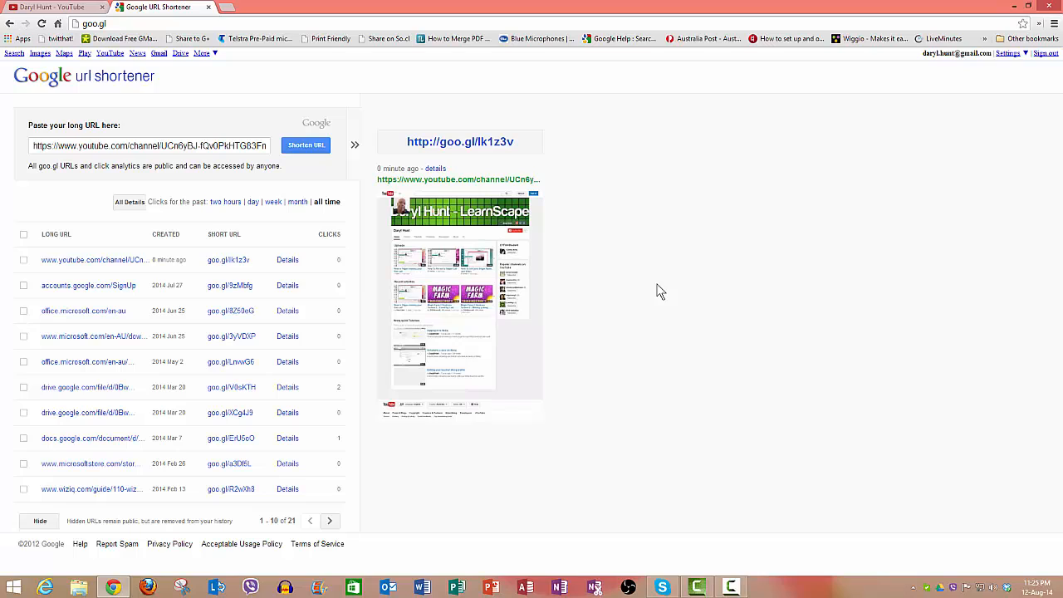
mouse_move(661, 273)
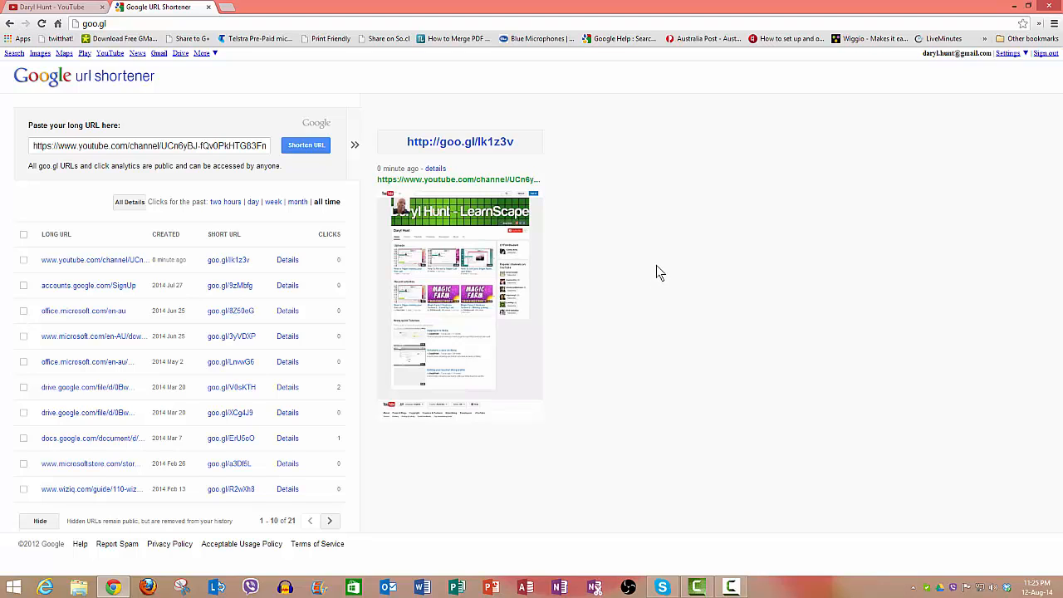
mouse_move(658, 245)
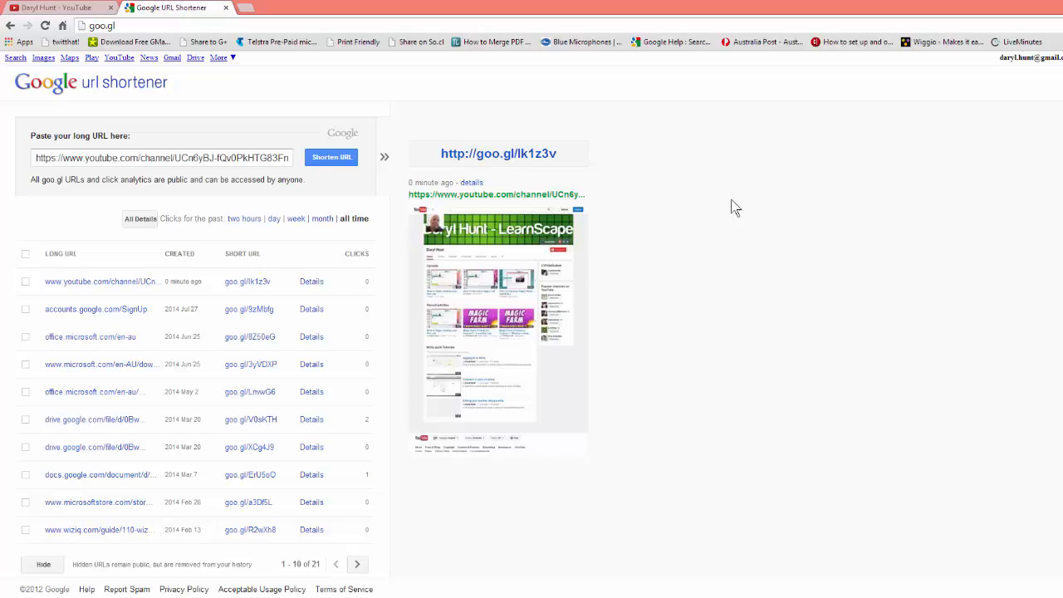
- Select the channel address on YouTube and switch back to the shortener showing goo.gl/lk1z3v
left_click(64, 7)
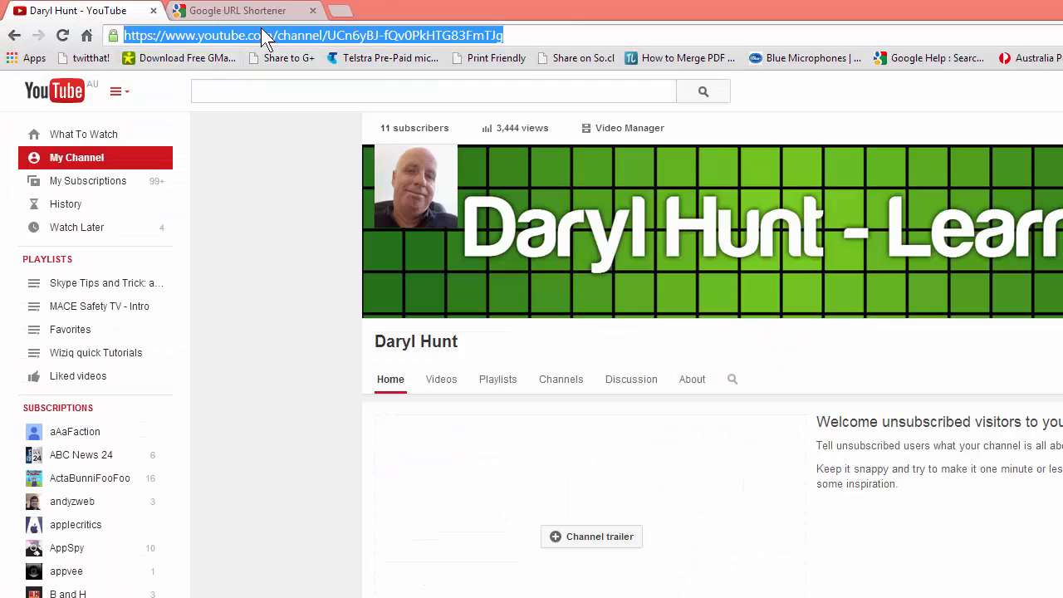
left_click(236, 10)
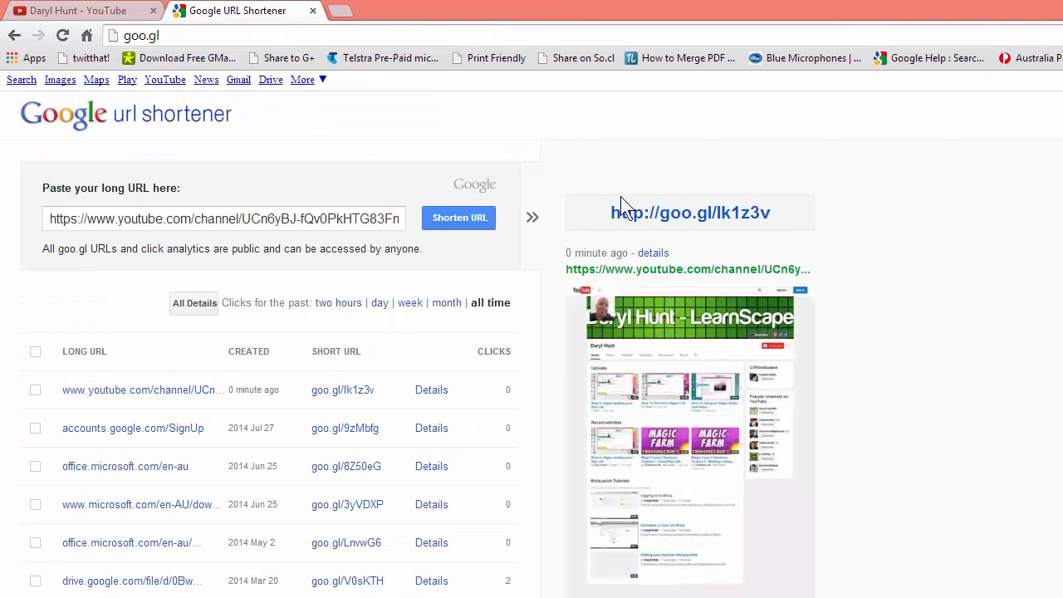
mouse_move(791, 217)
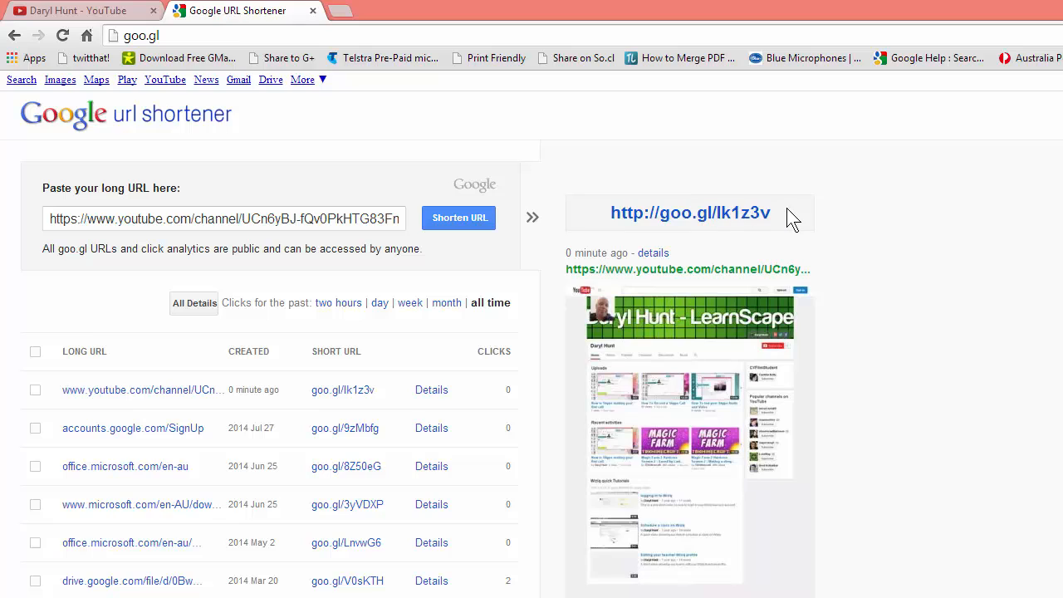
mouse_move(944, 268)
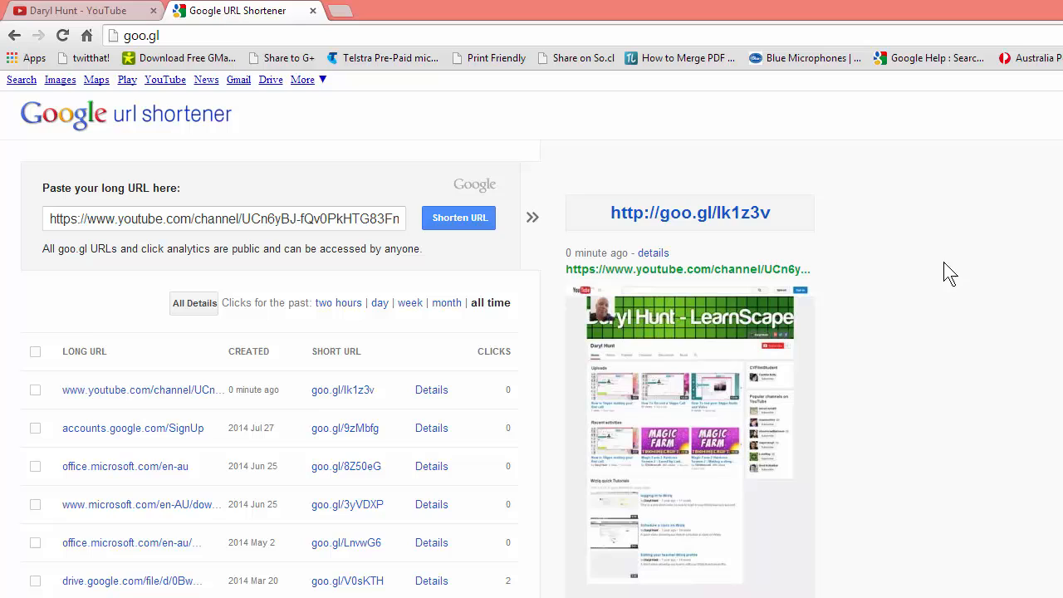
mouse_move(929, 276)
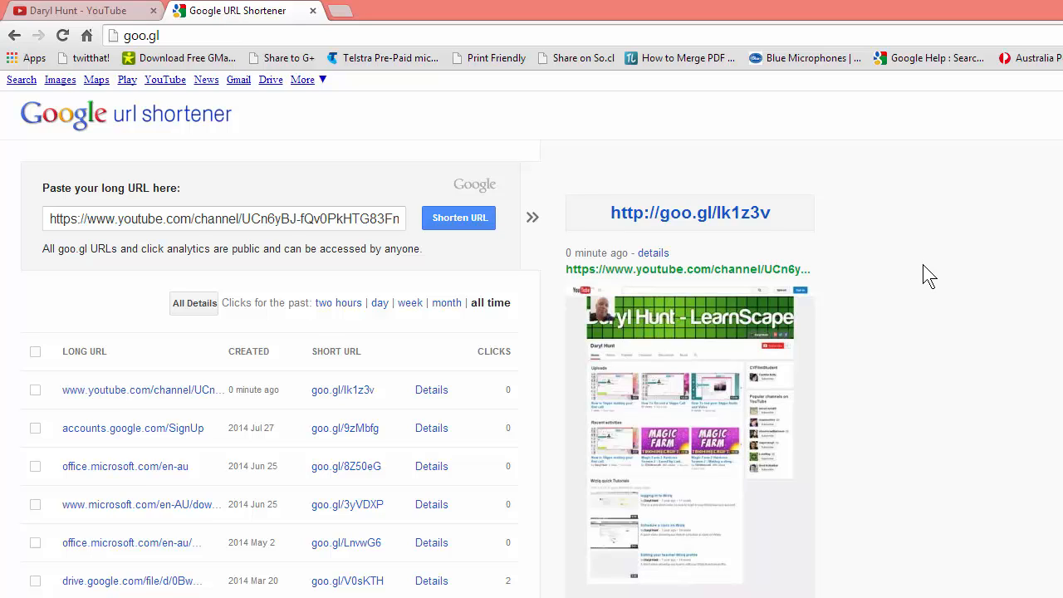
mouse_move(937, 289)
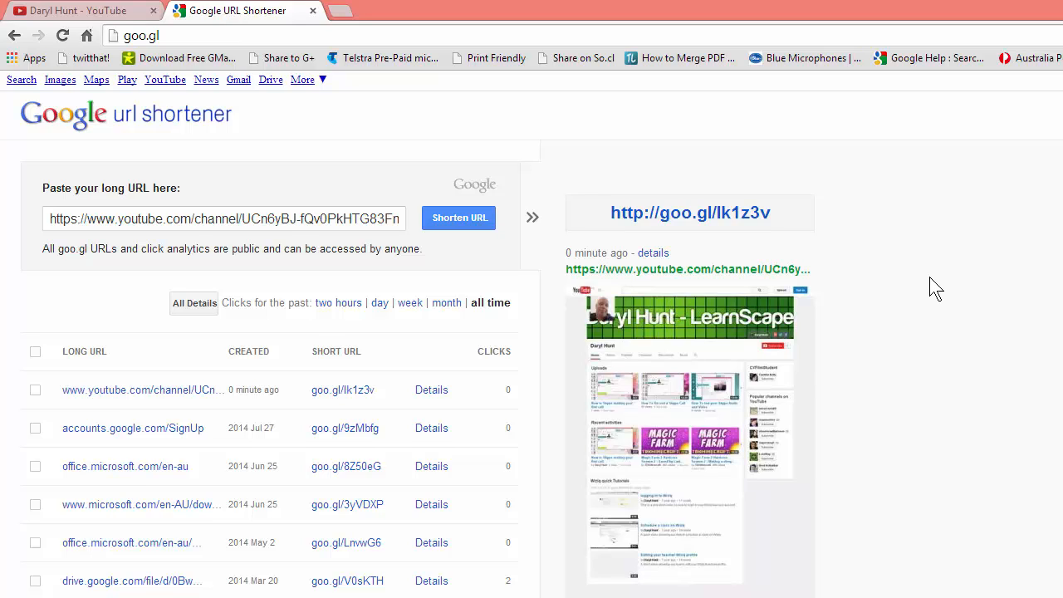
mouse_move(970, 299)
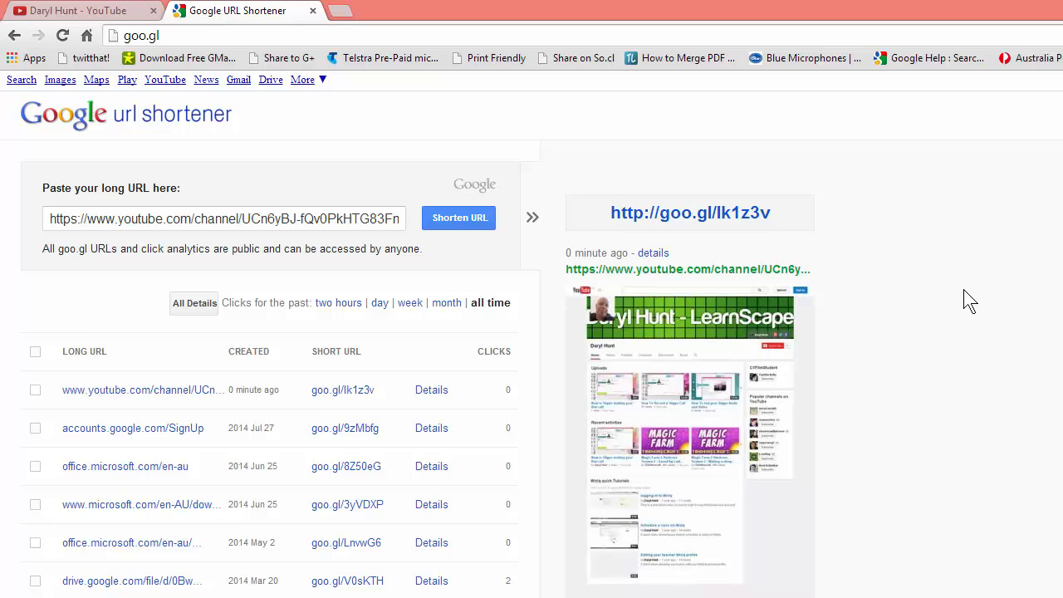
mouse_move(957, 286)
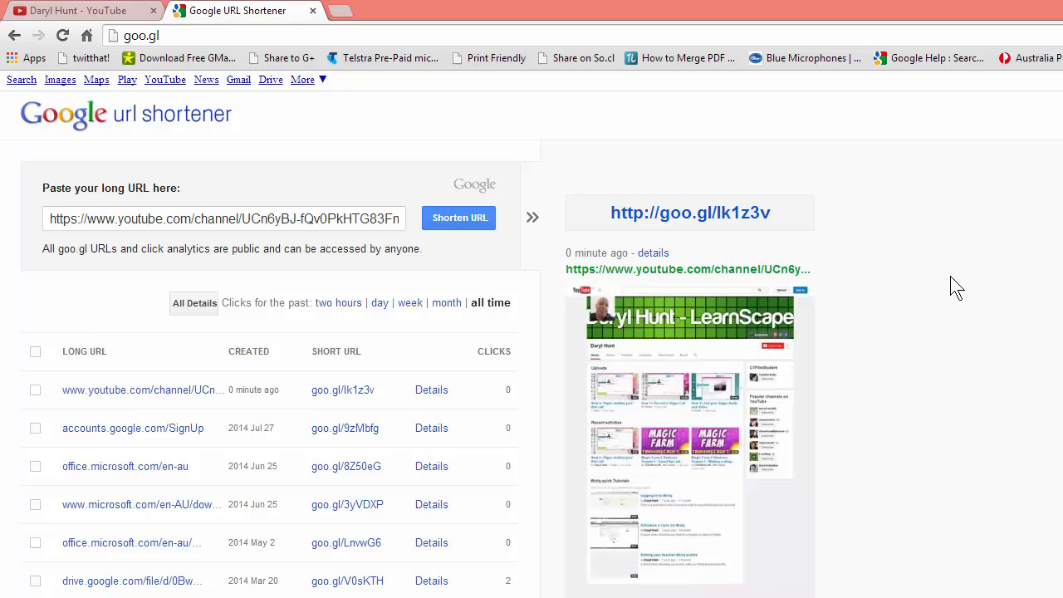
mouse_move(970, 279)
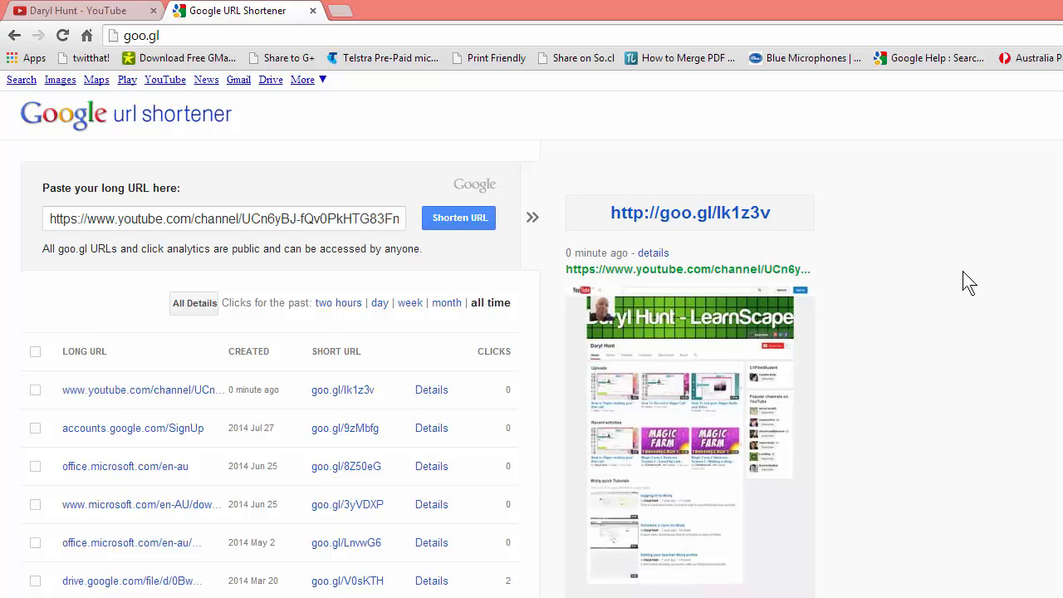
mouse_move(987, 285)
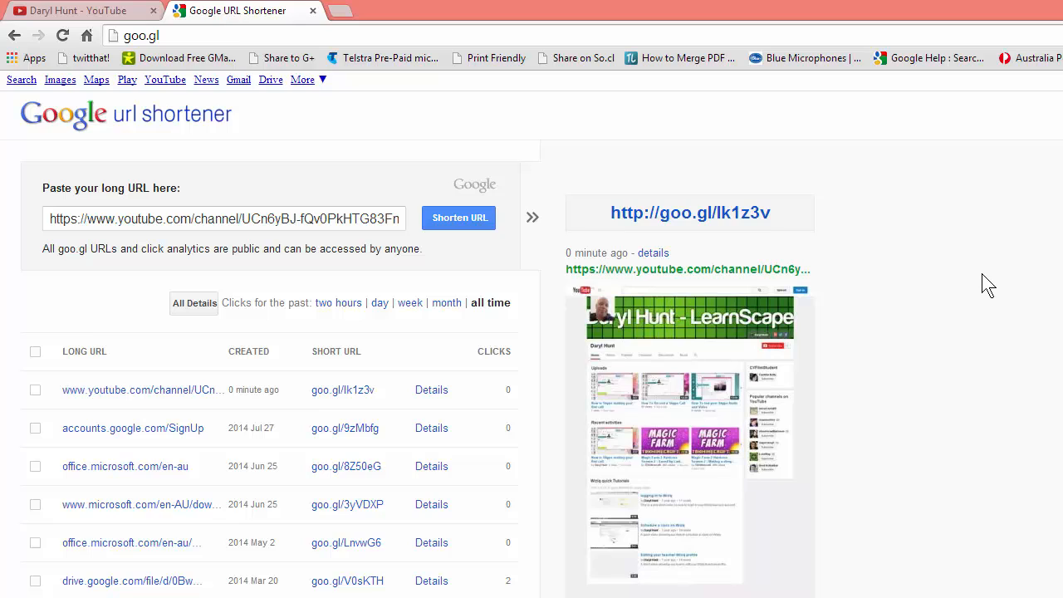
mouse_move(980, 280)
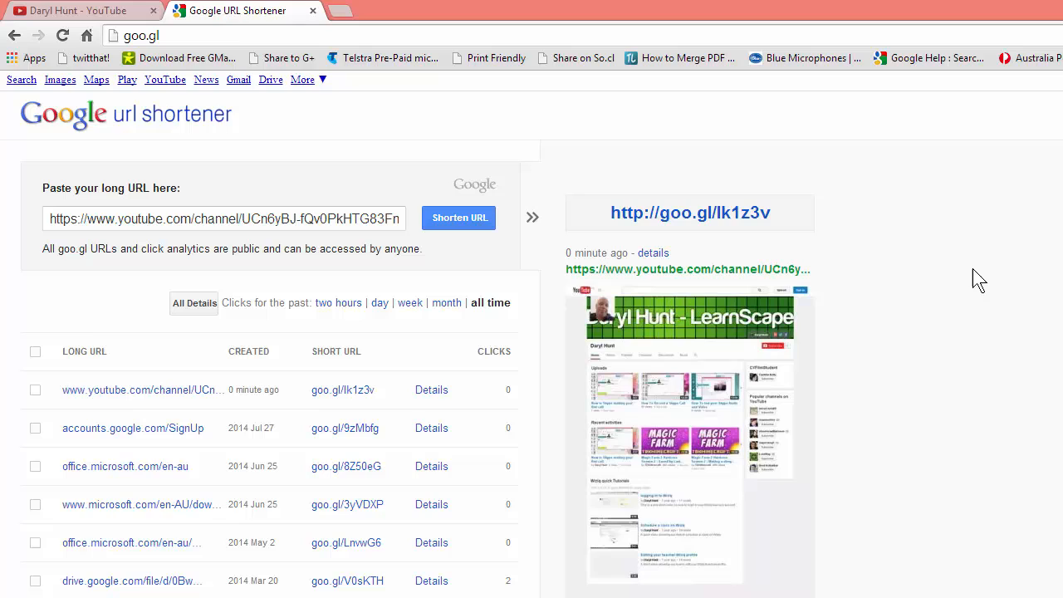
mouse_move(565, 203)
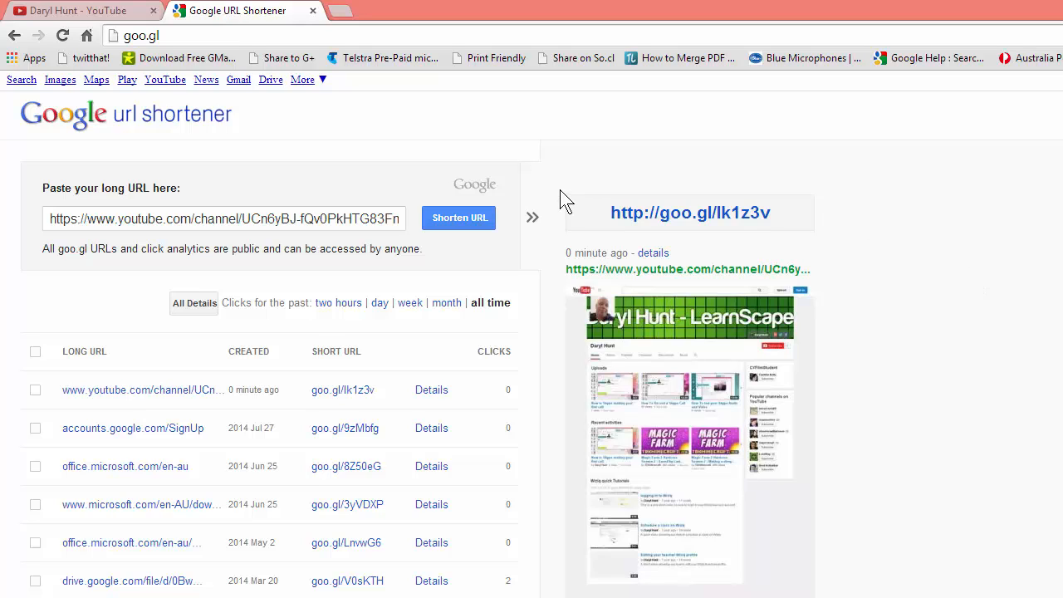
mouse_move(982, 259)
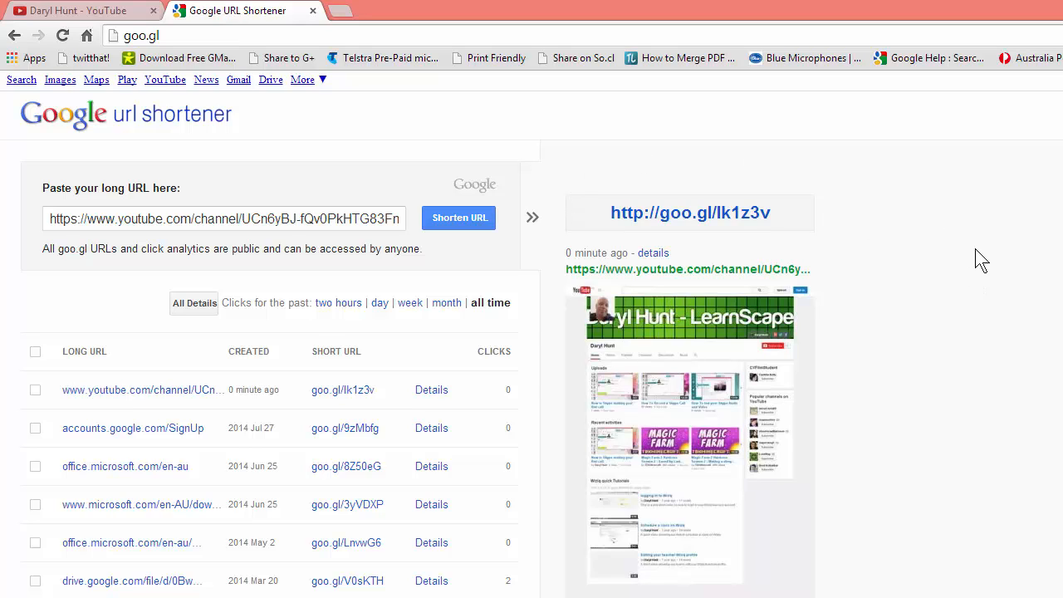
mouse_move(1010, 256)
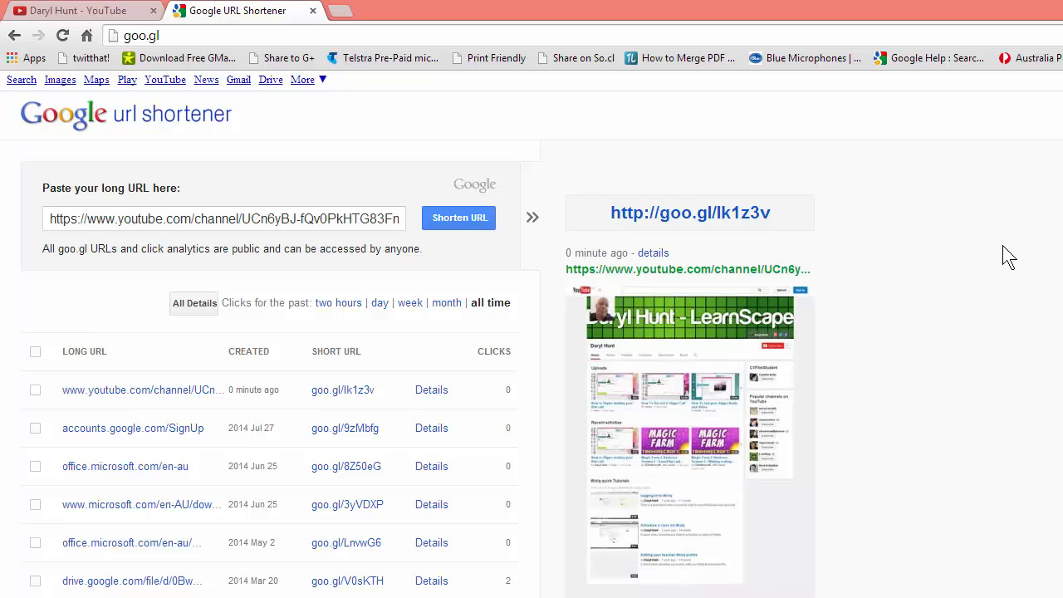
mouse_move(243, 206)
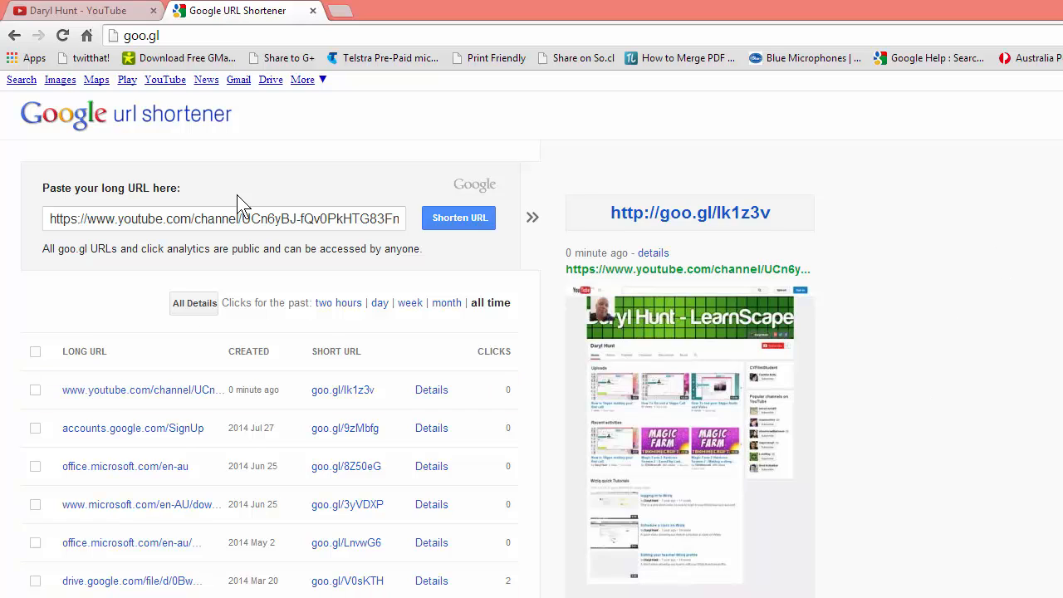
mouse_move(907, 180)
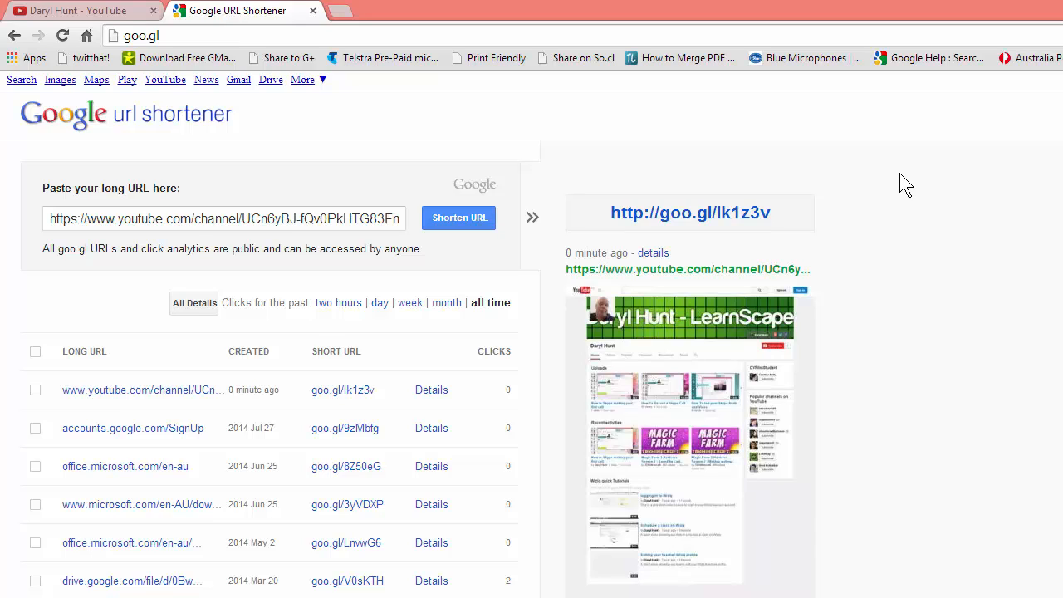
mouse_move(738, 229)
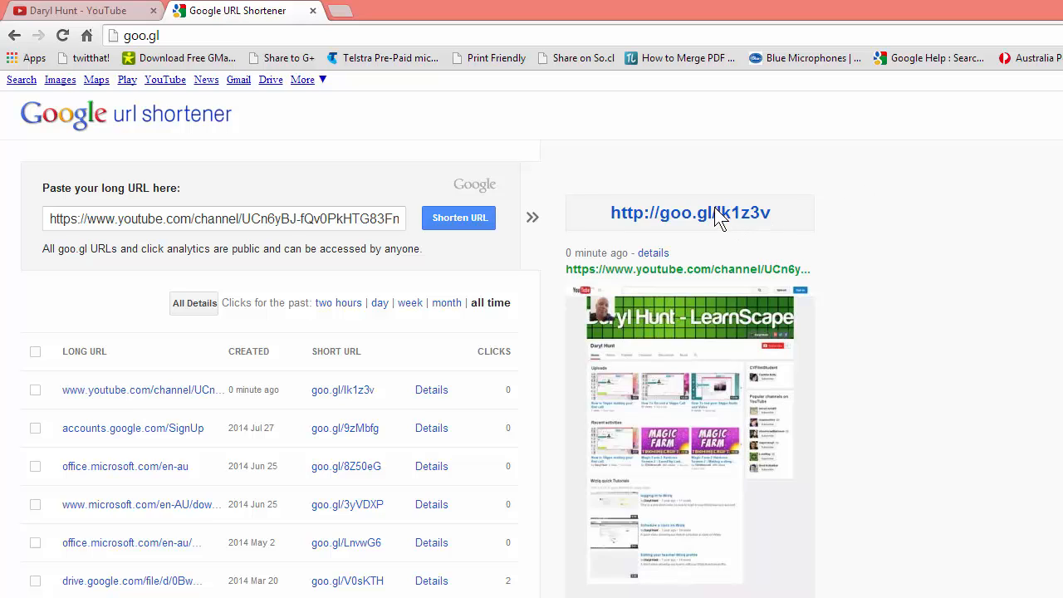
mouse_move(953, 213)
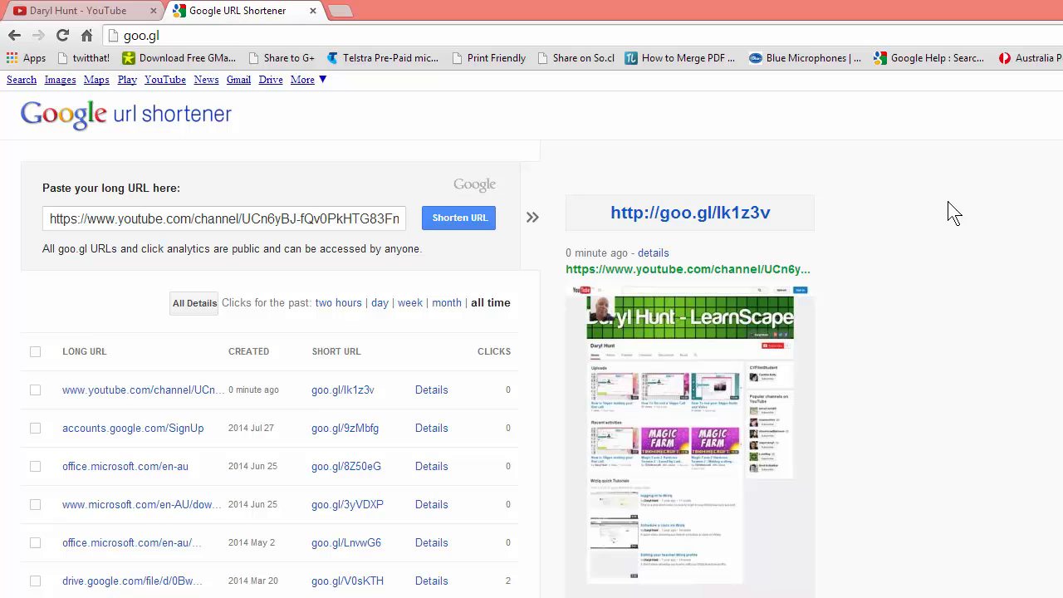
mouse_move(959, 224)
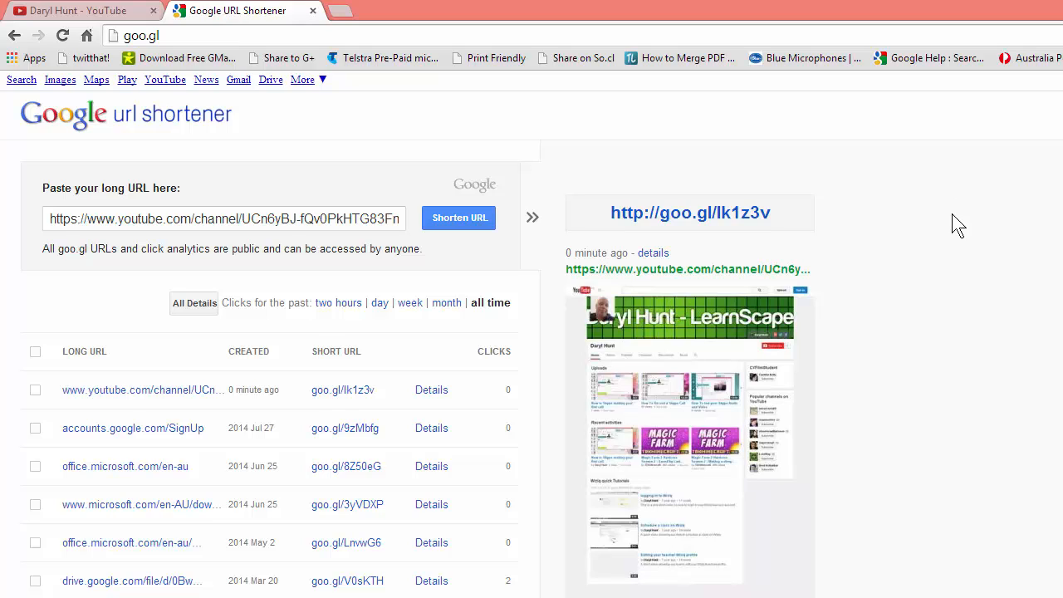
mouse_move(977, 296)
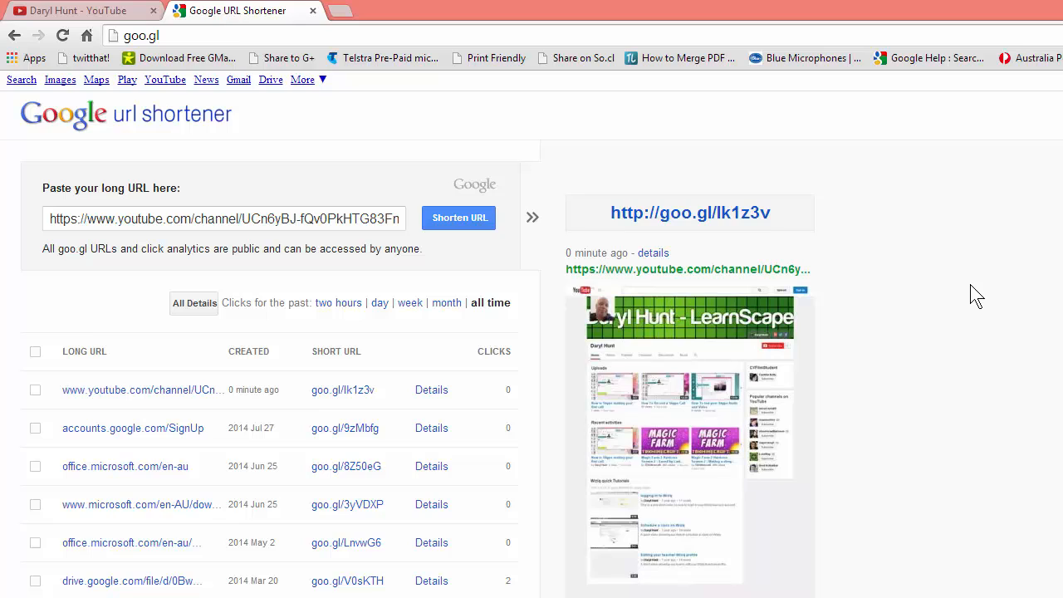
mouse_move(980, 302)
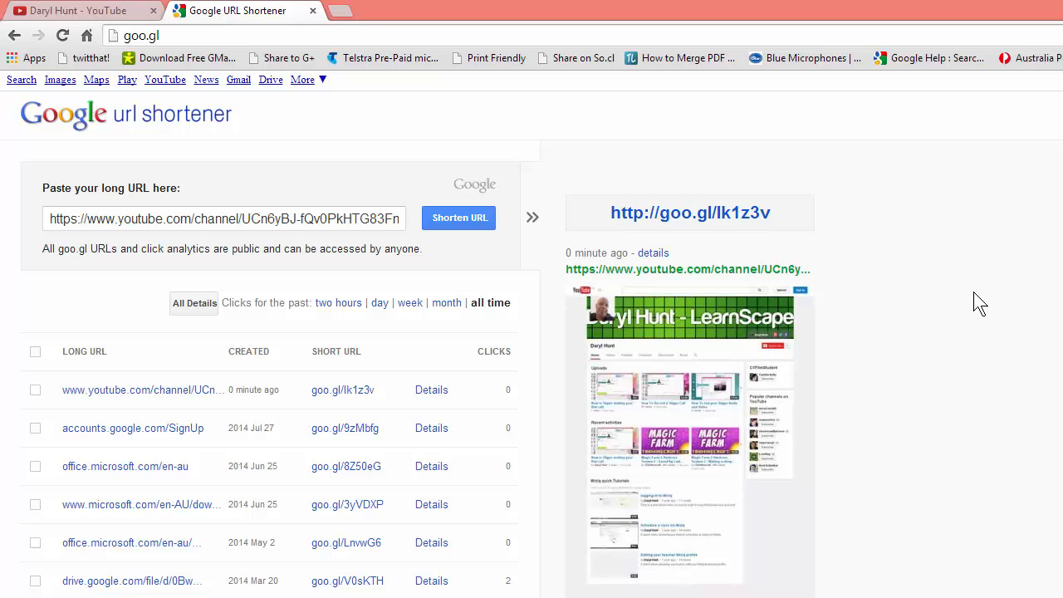
mouse_move(985, 289)
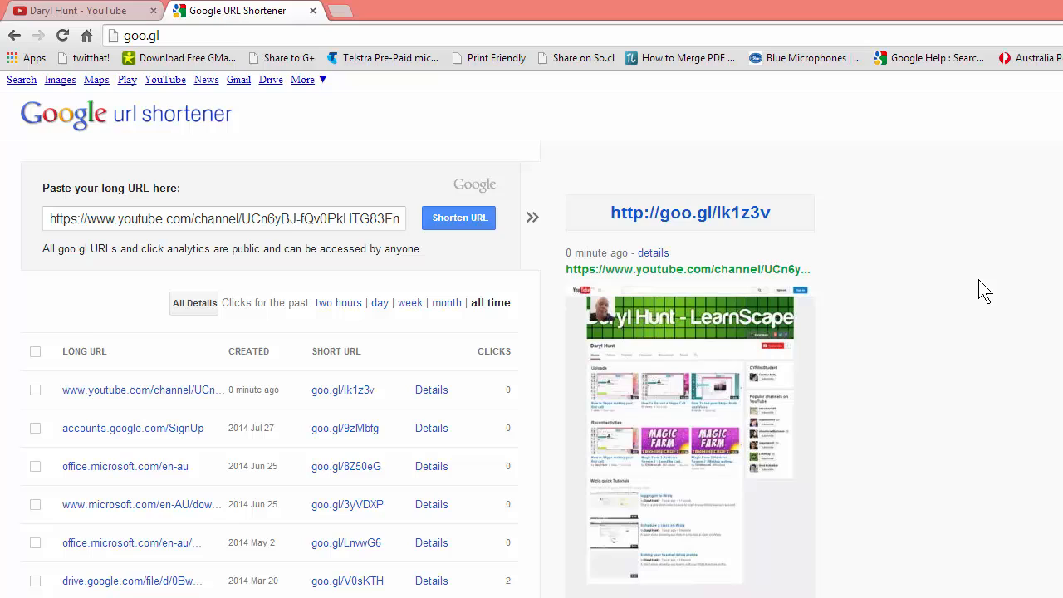
mouse_move(973, 276)
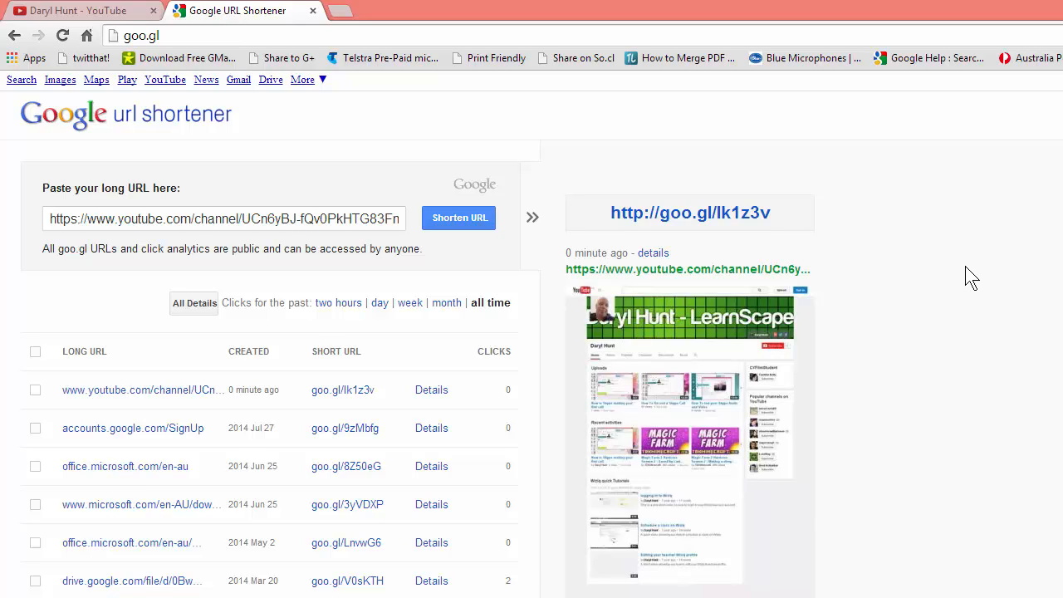